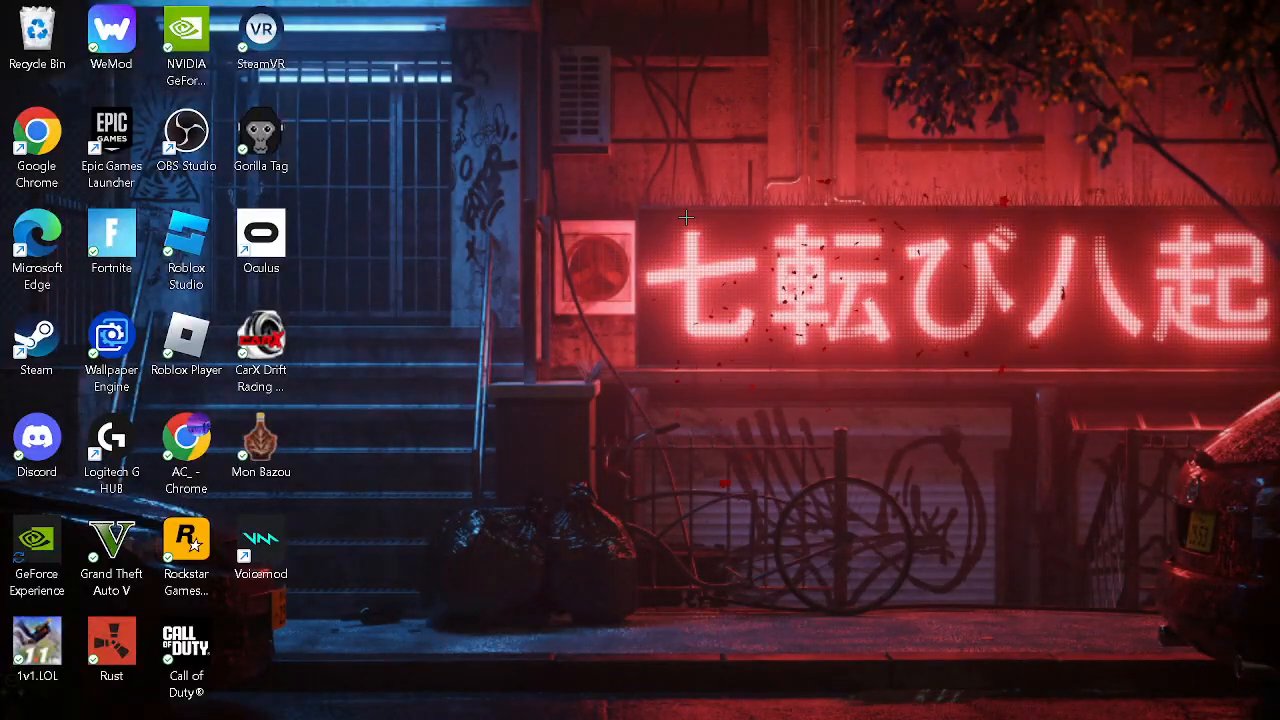
mouse_move(736, 206)
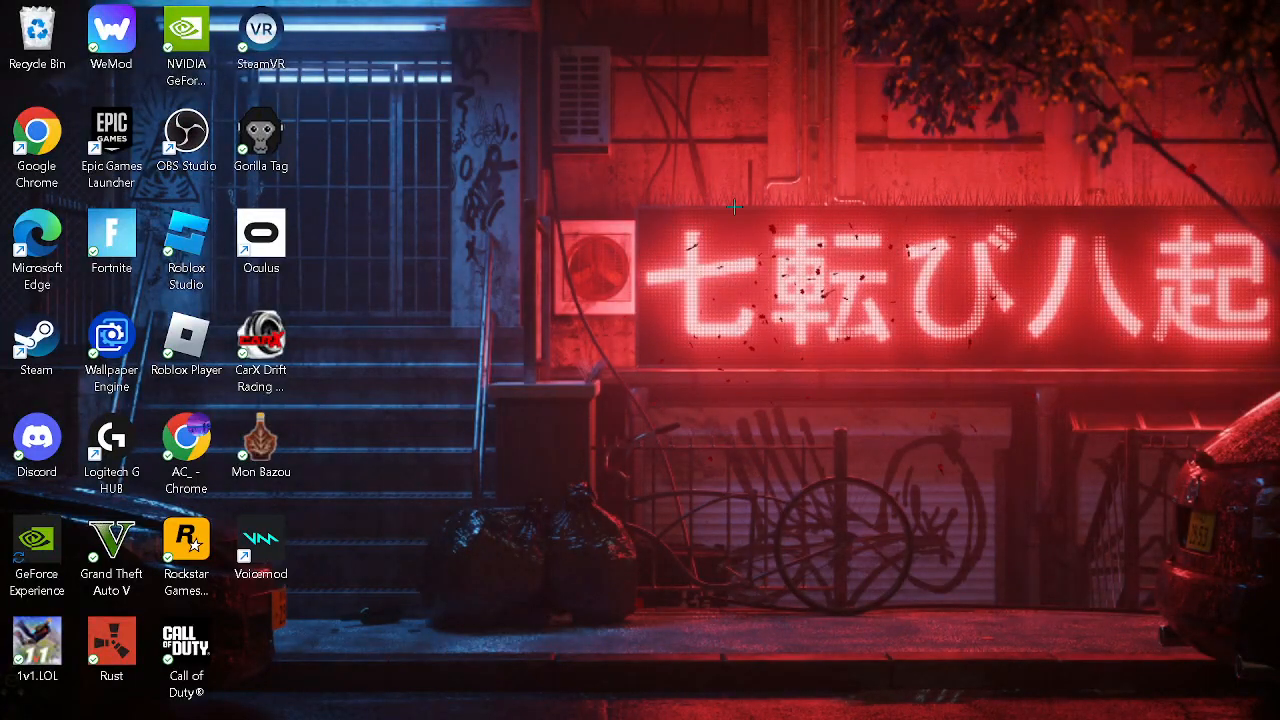
mouse_move(844, 100)
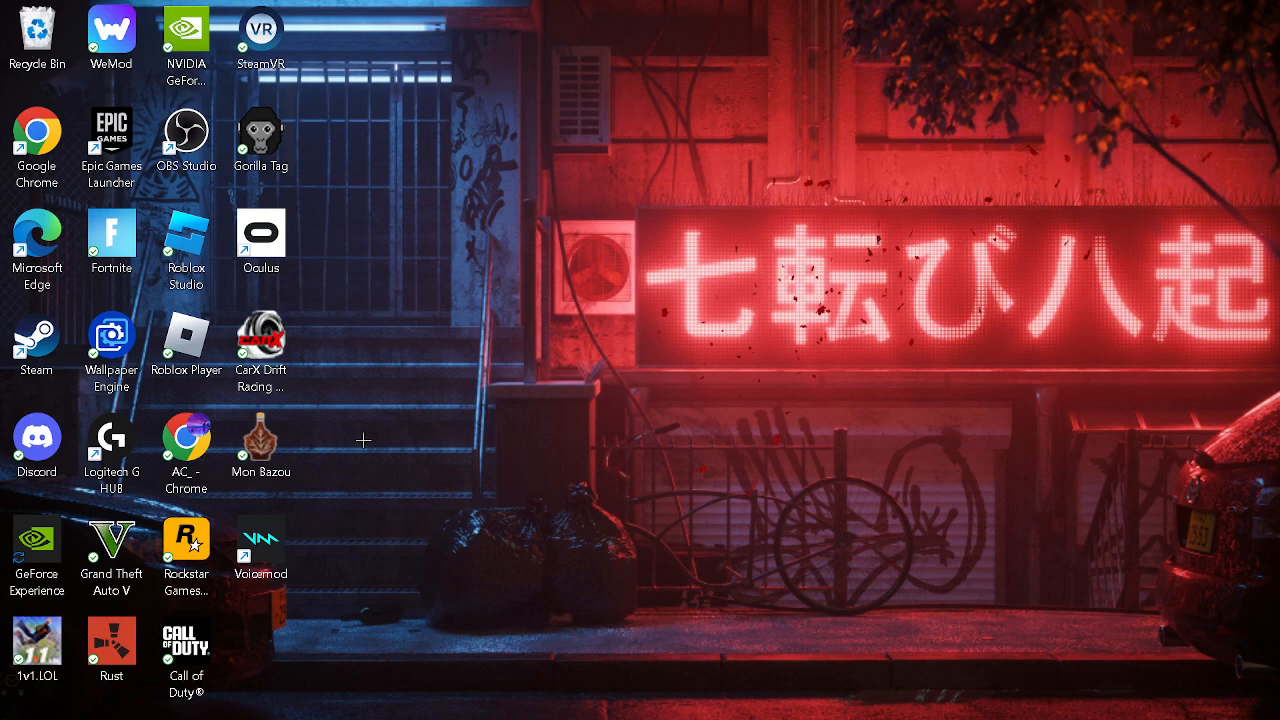
mouse_move(516, 296)
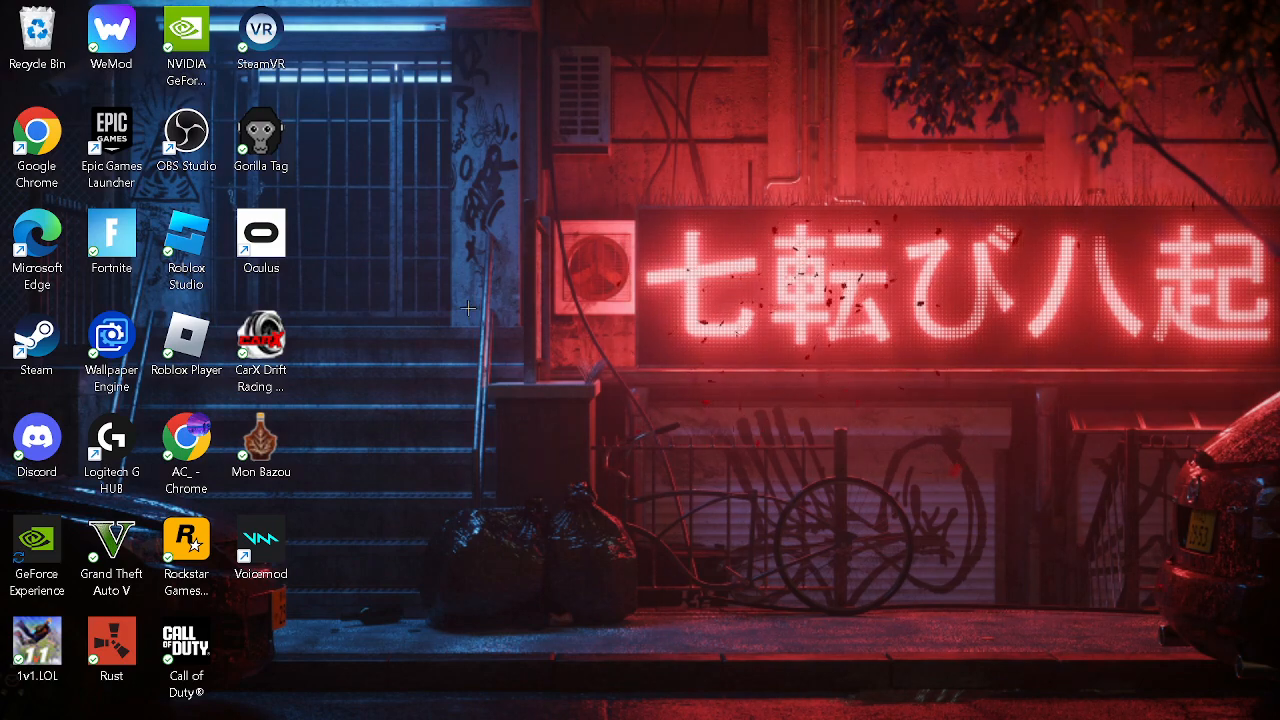
mouse_move(532, 324)
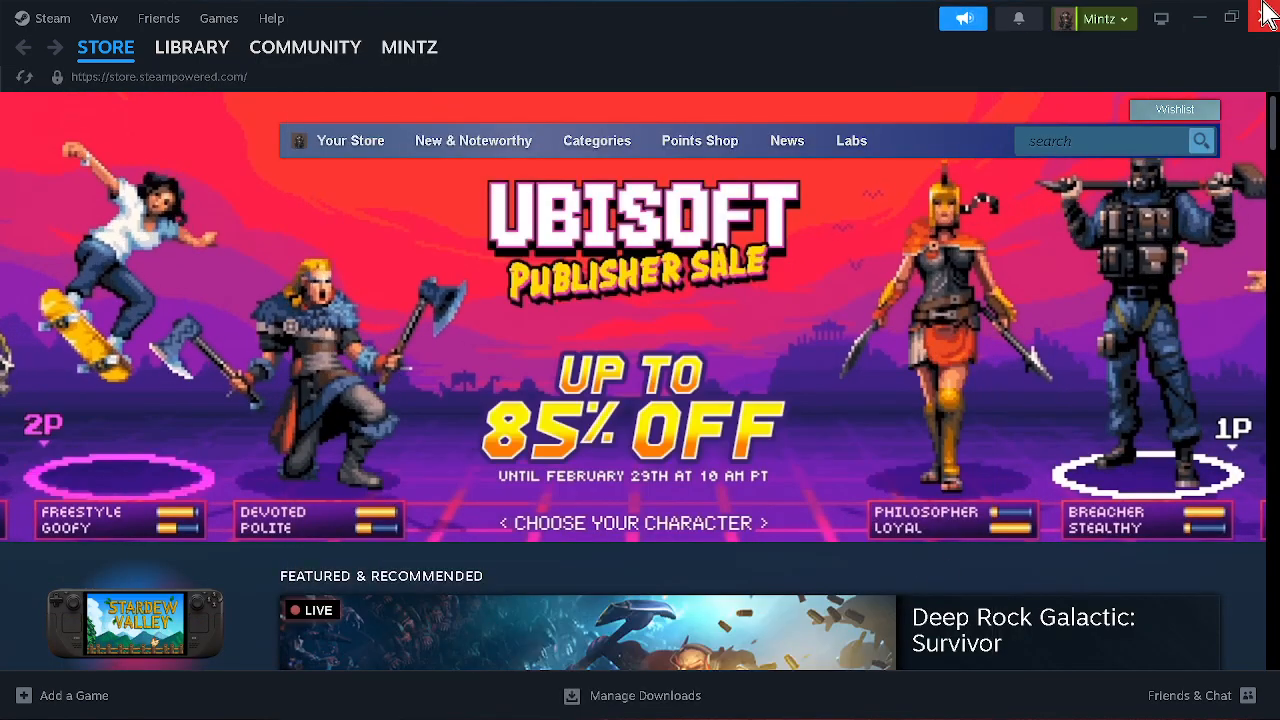
Launch Mon Bazou from the Steam library so its main menu appears
click(192, 48)
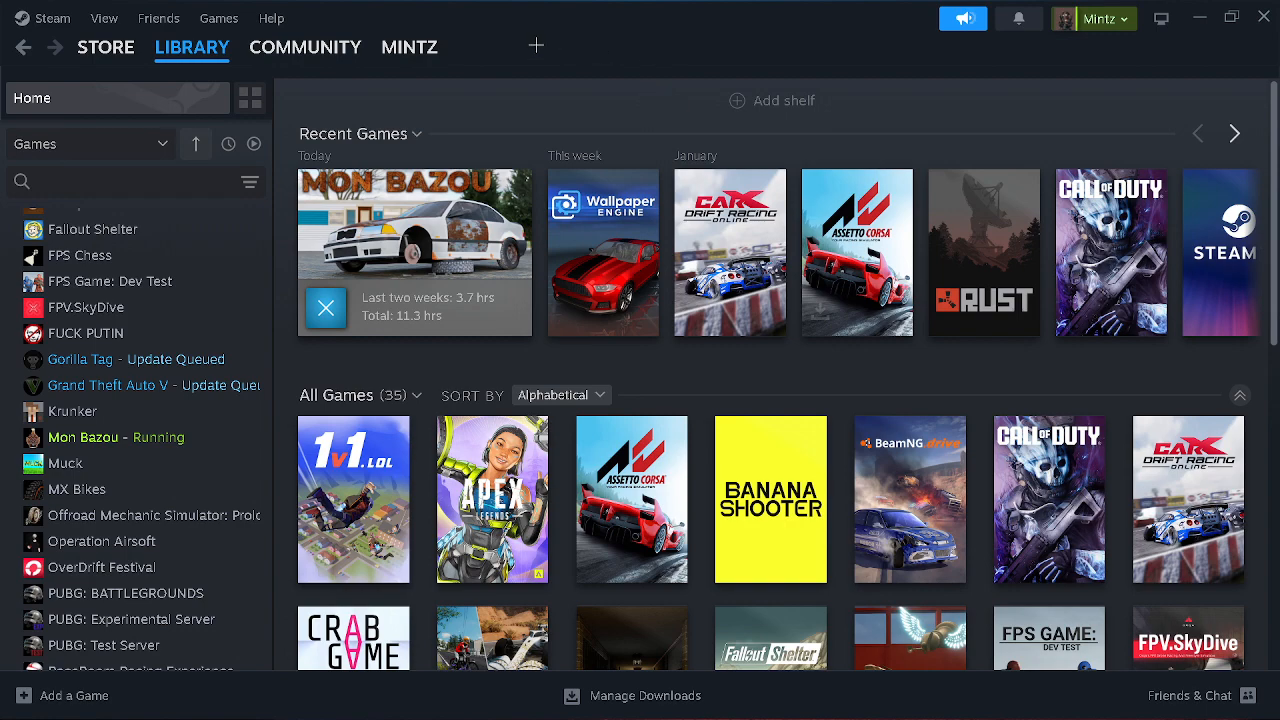
click(116, 436)
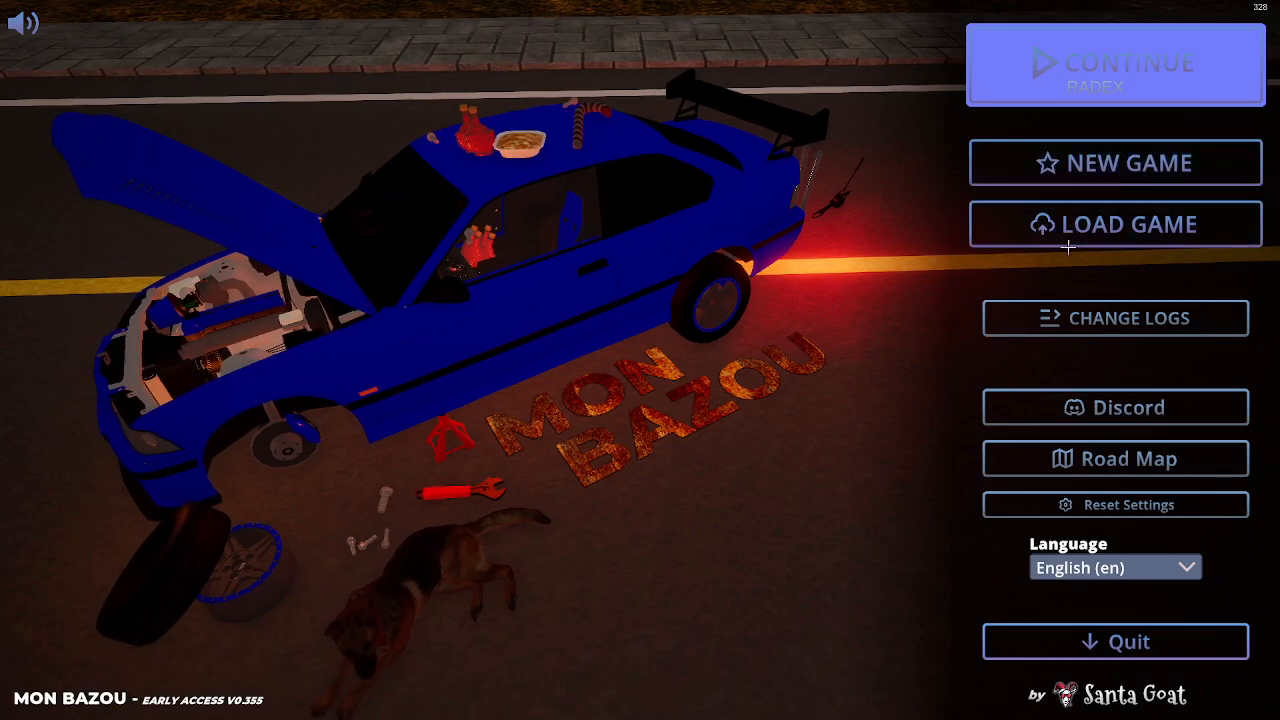
Load the most recent RADEX save from the Load Game list
click(1114, 224)
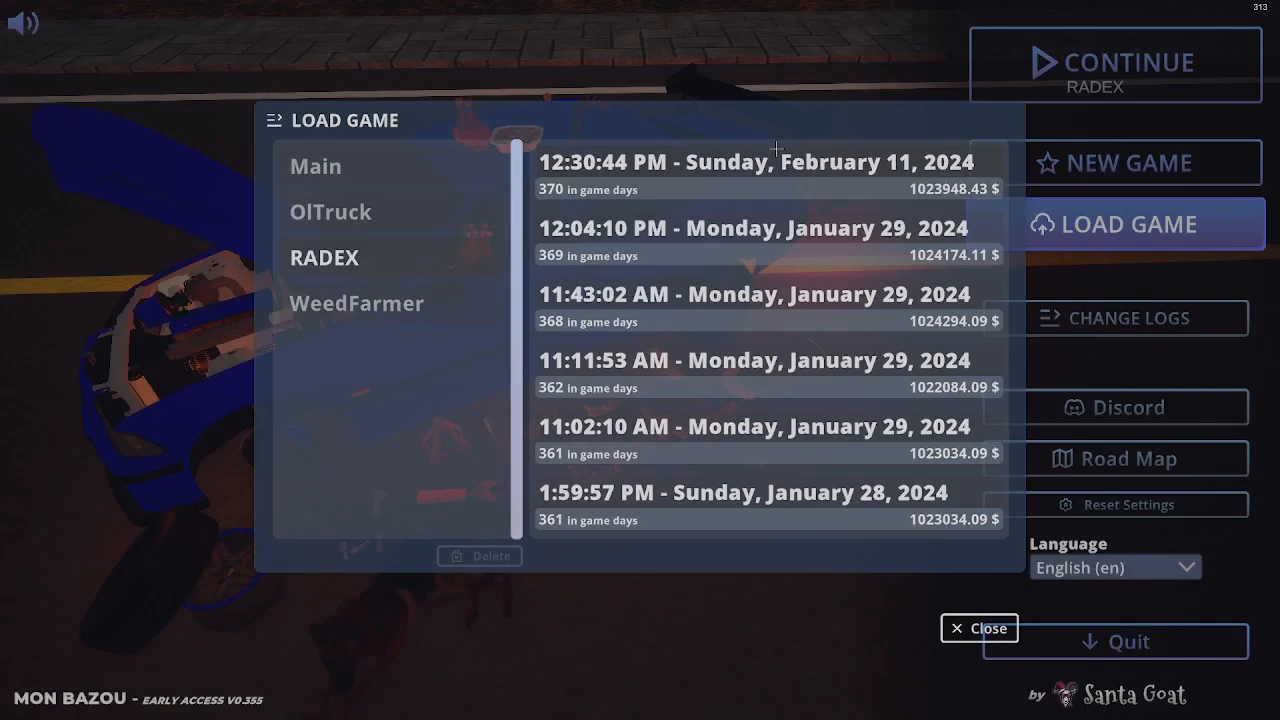
click(980, 628)
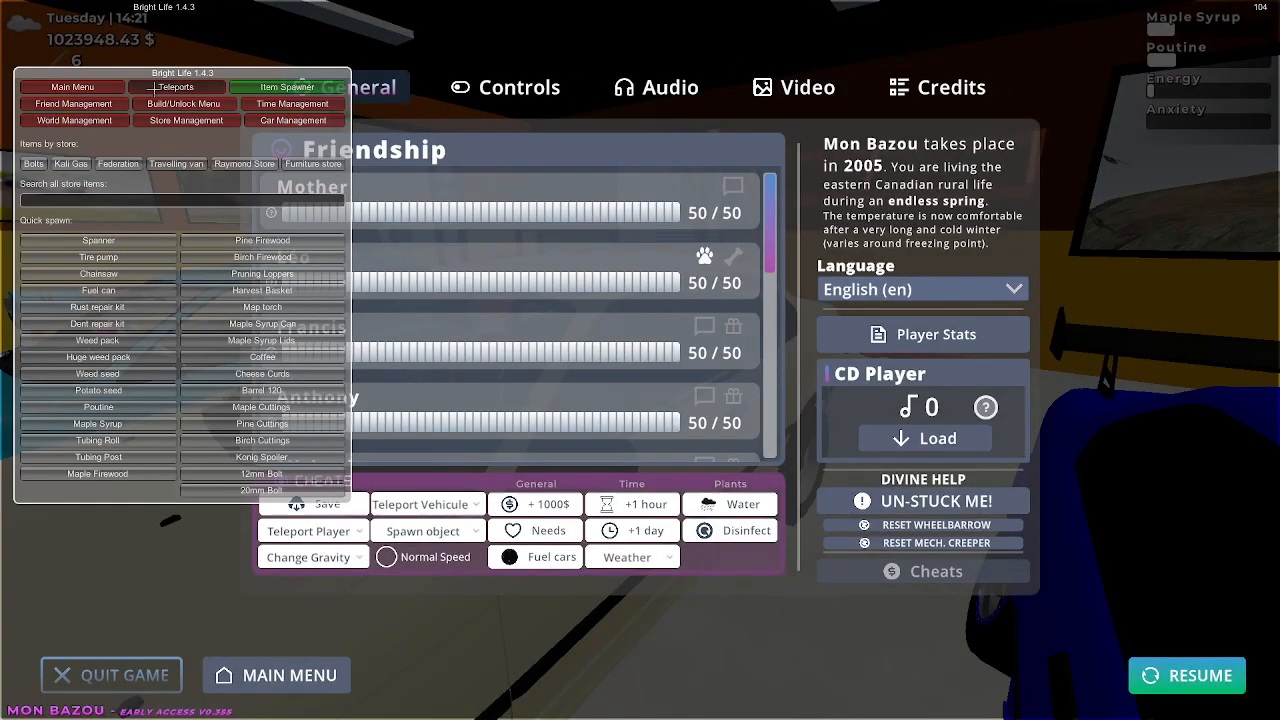
Resume the save, teleport to two locations via the Bright Life mod menu, then pause
click(176, 88)
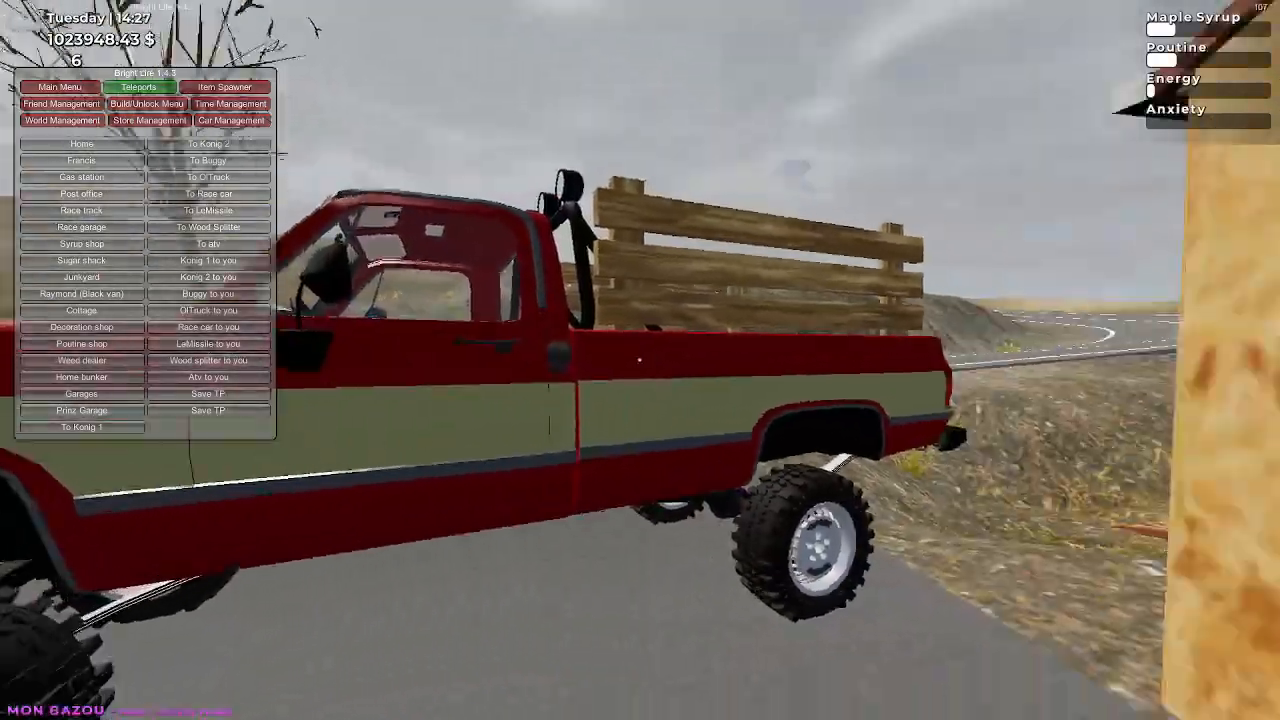
click(208, 192)
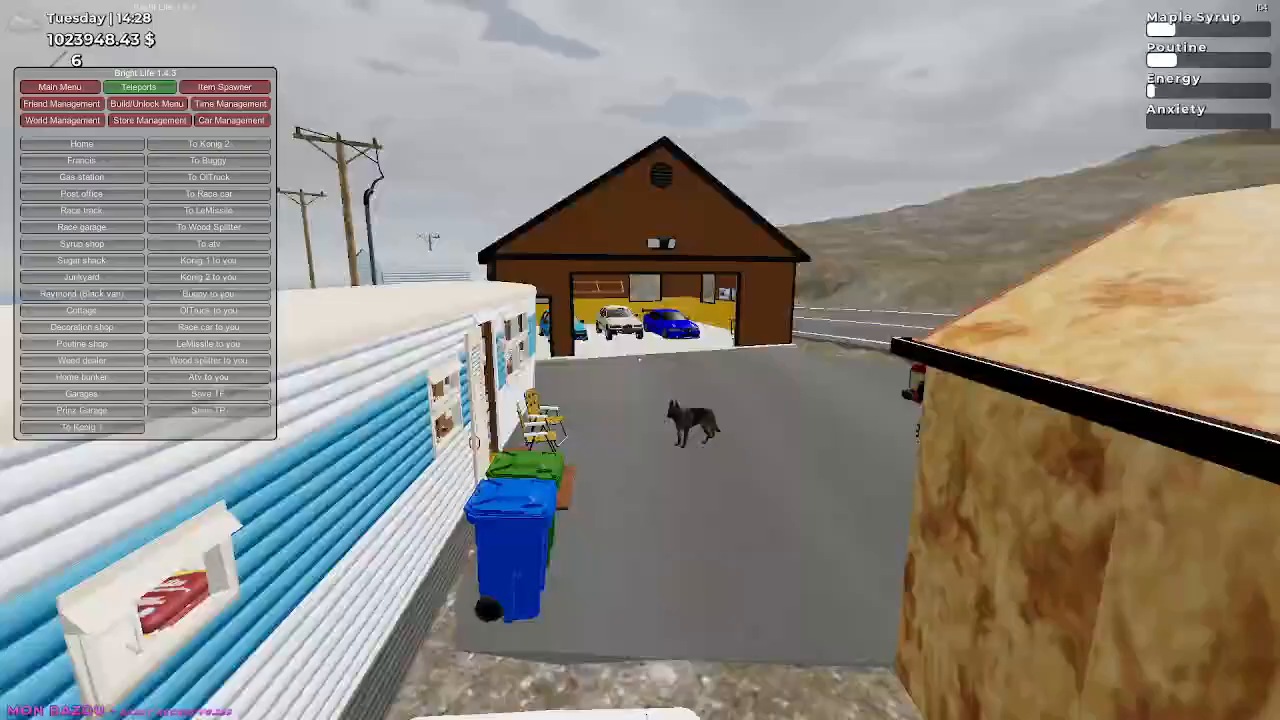
mouse_move(640, 360)
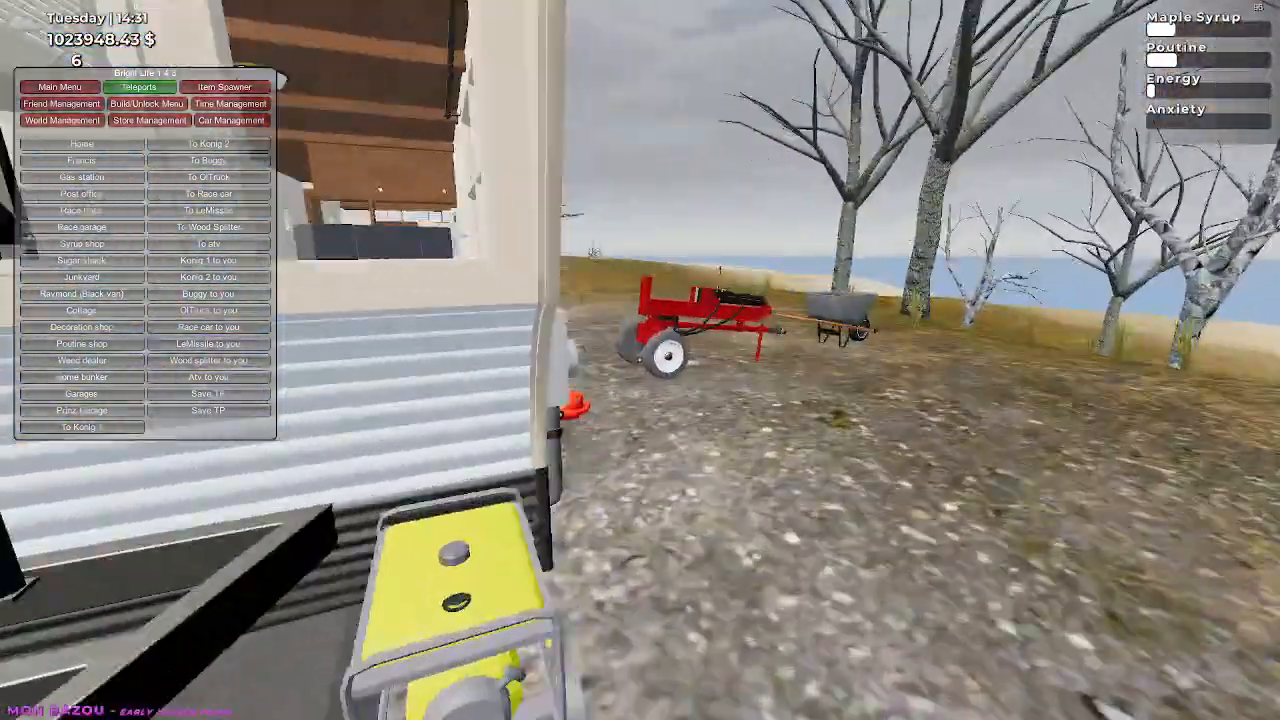
click(80, 410)
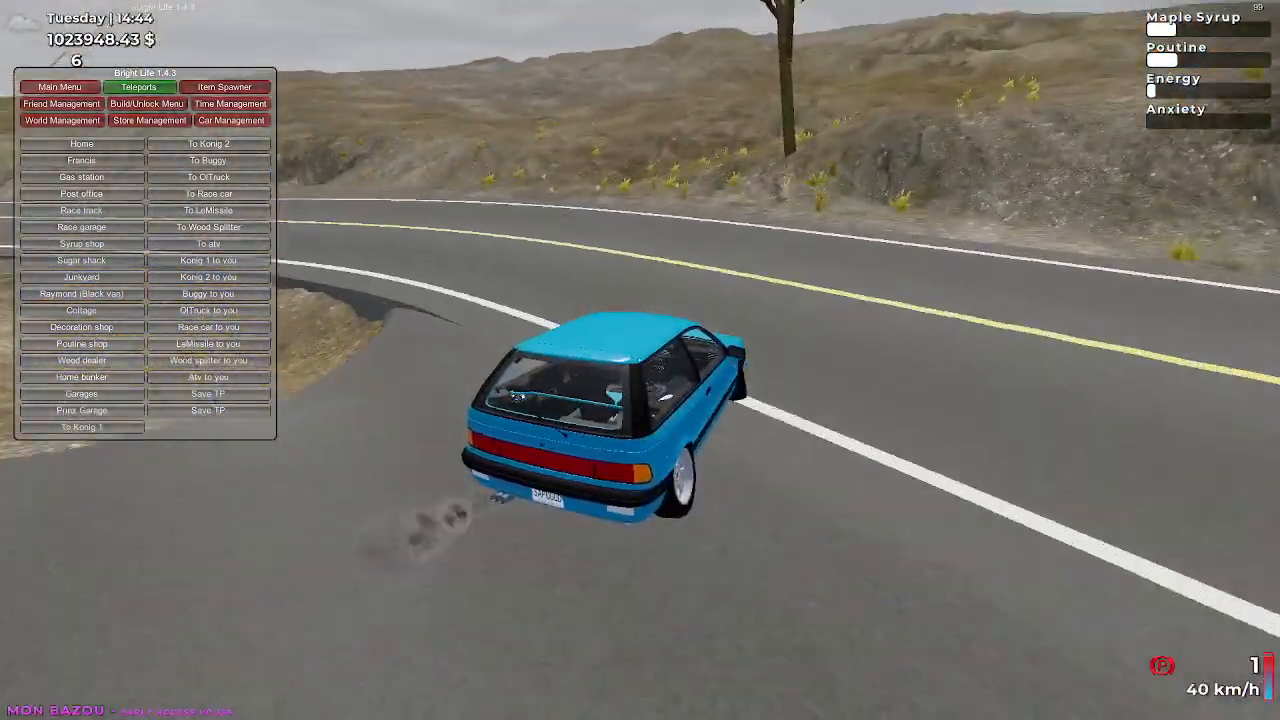
key(w)
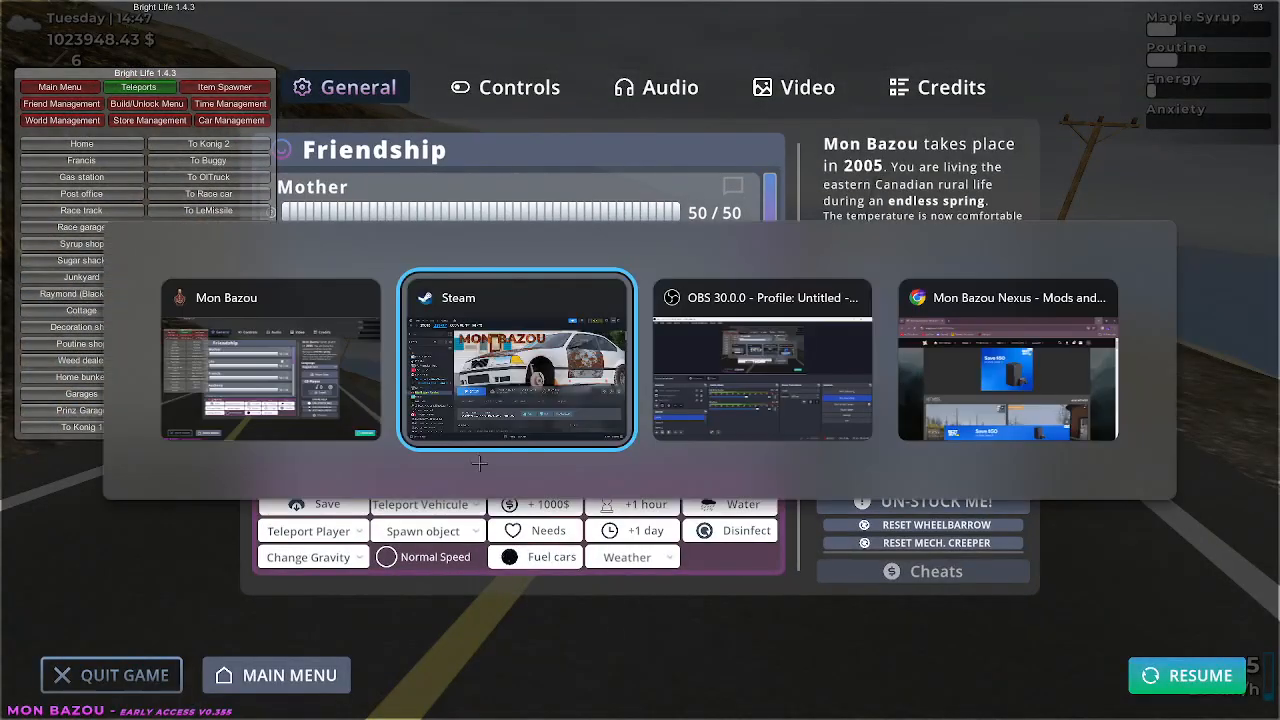
mouse_move(270, 360)
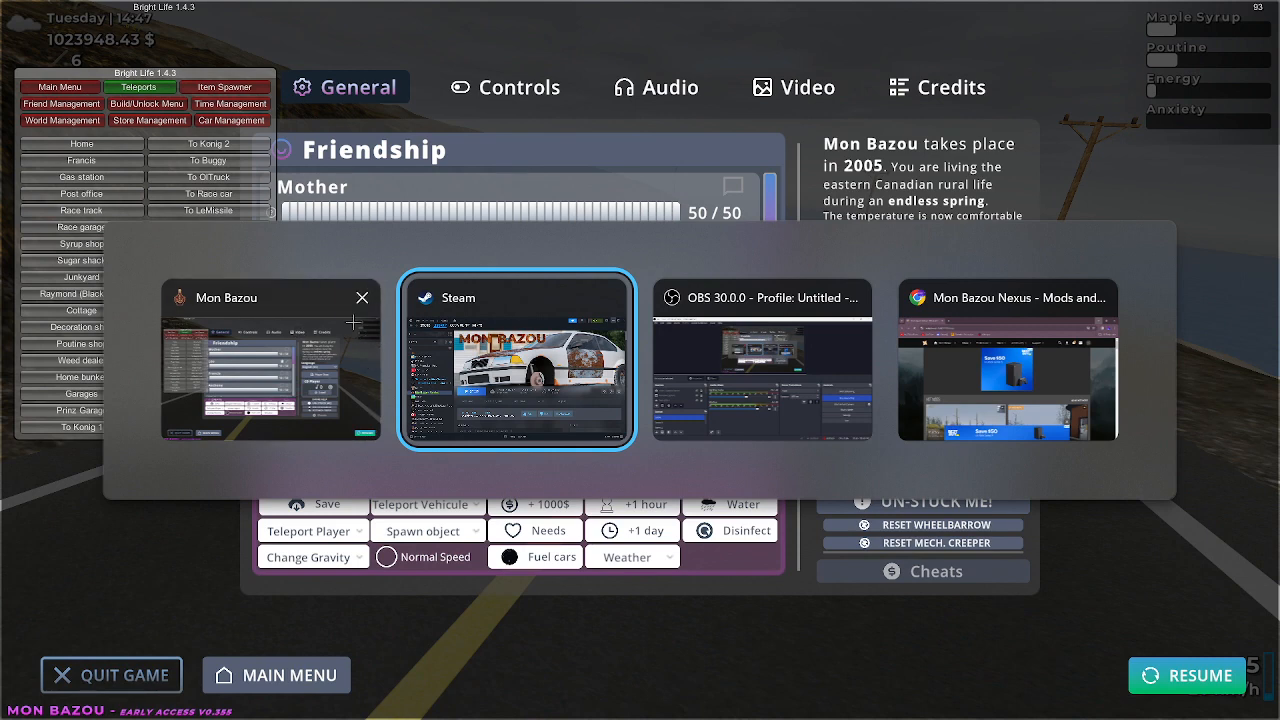
Close the running Mon Bazou game from the Alt+Tab switcher, leaving the desktop
click(516, 360)
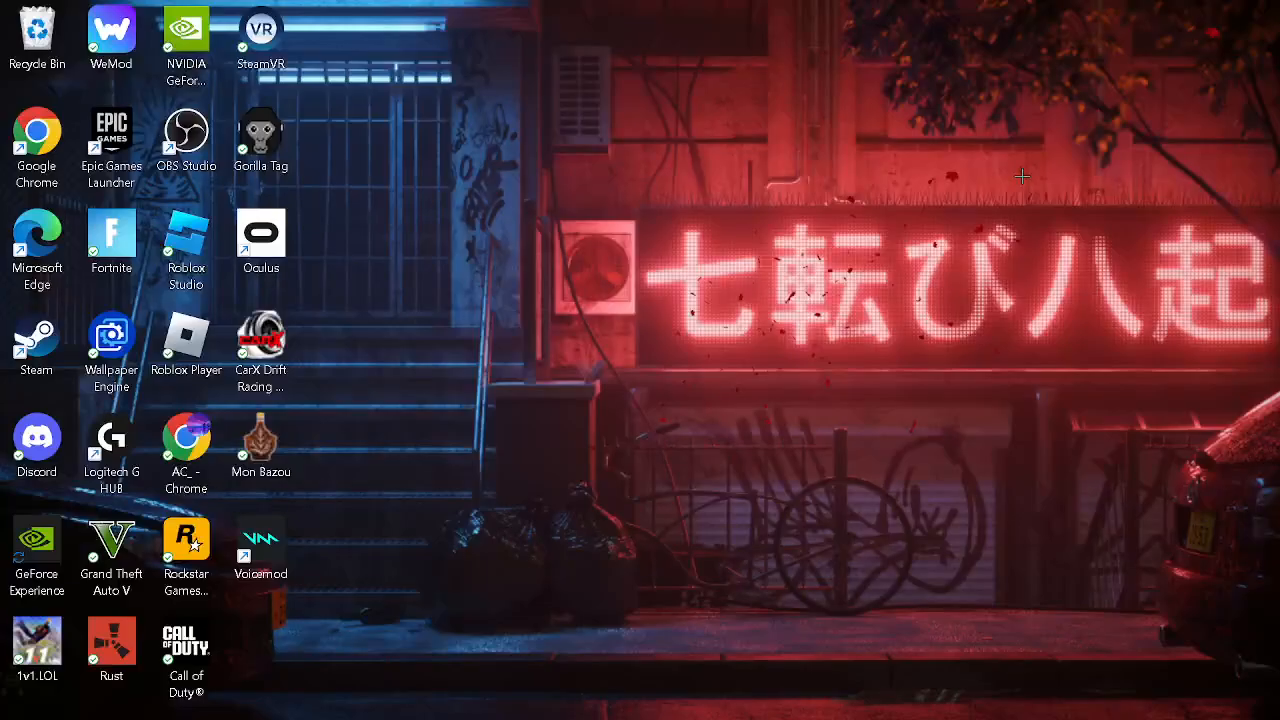
mouse_move(616, 304)
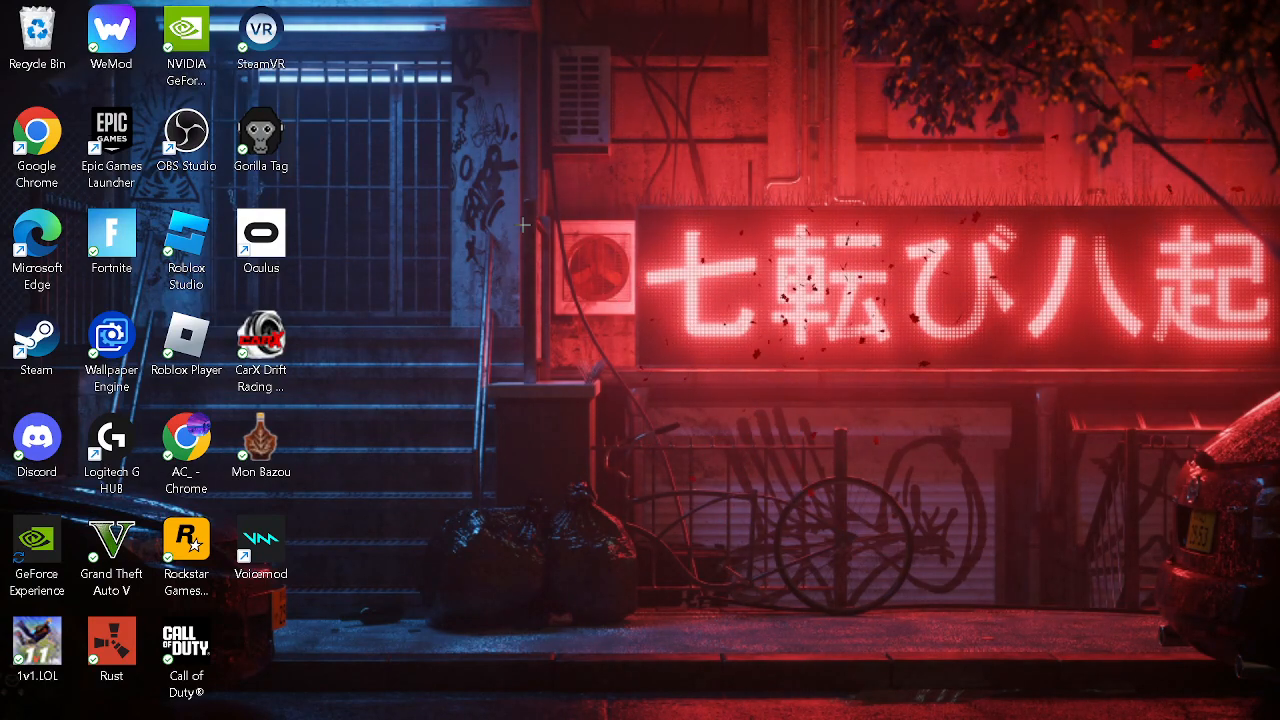
Browse the Mon Bazou Nexus Mods page and open the 'Mon bazou save 0.355' mod
click(440, 696)
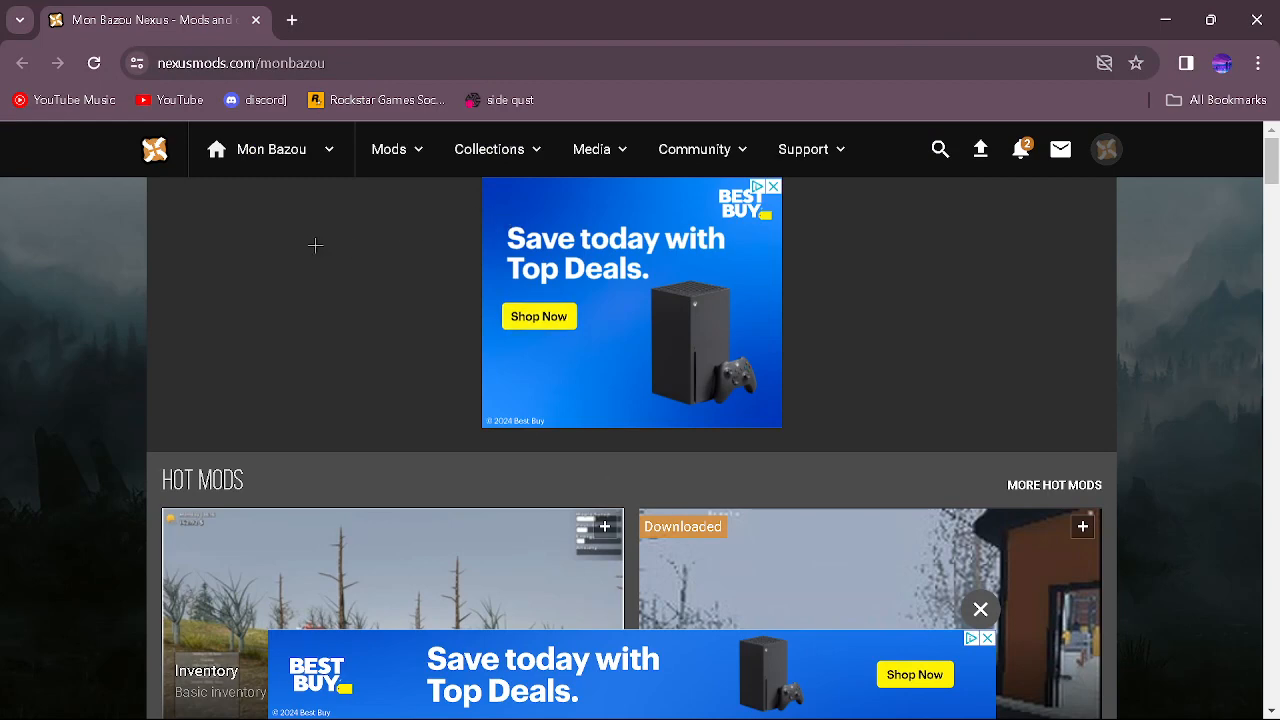
mouse_move(416, 438)
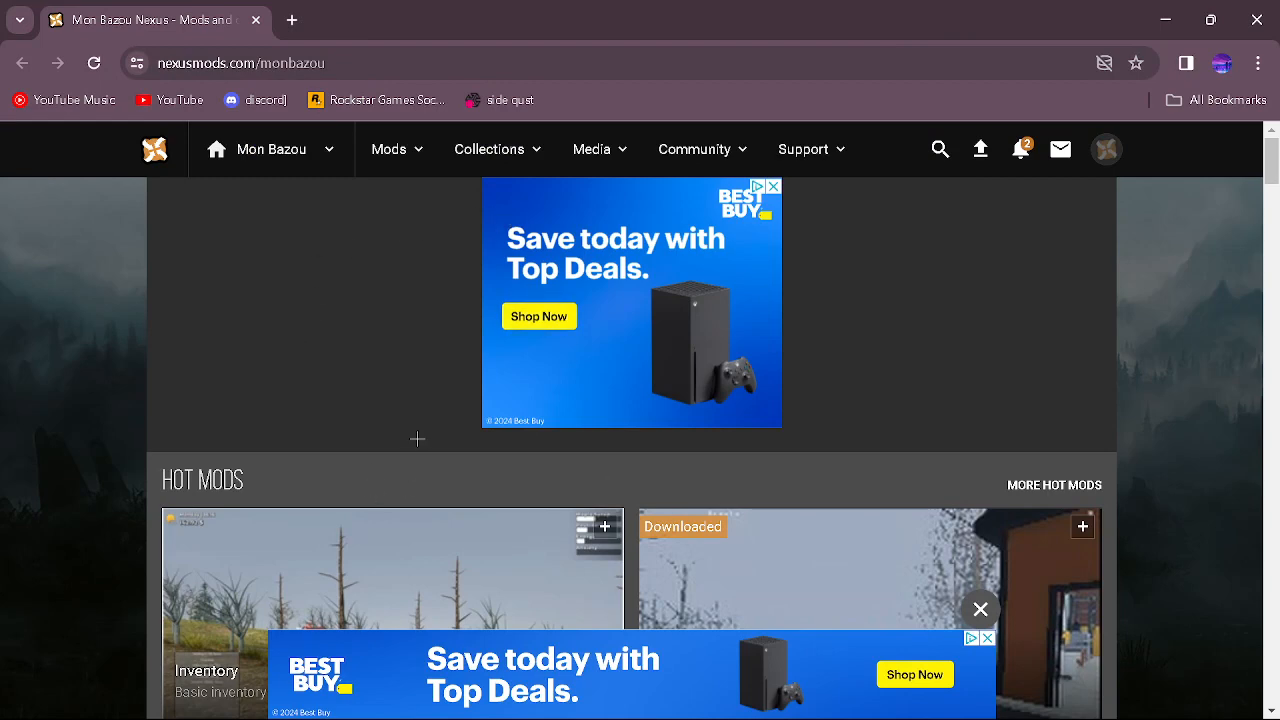
scroll(down, 3)
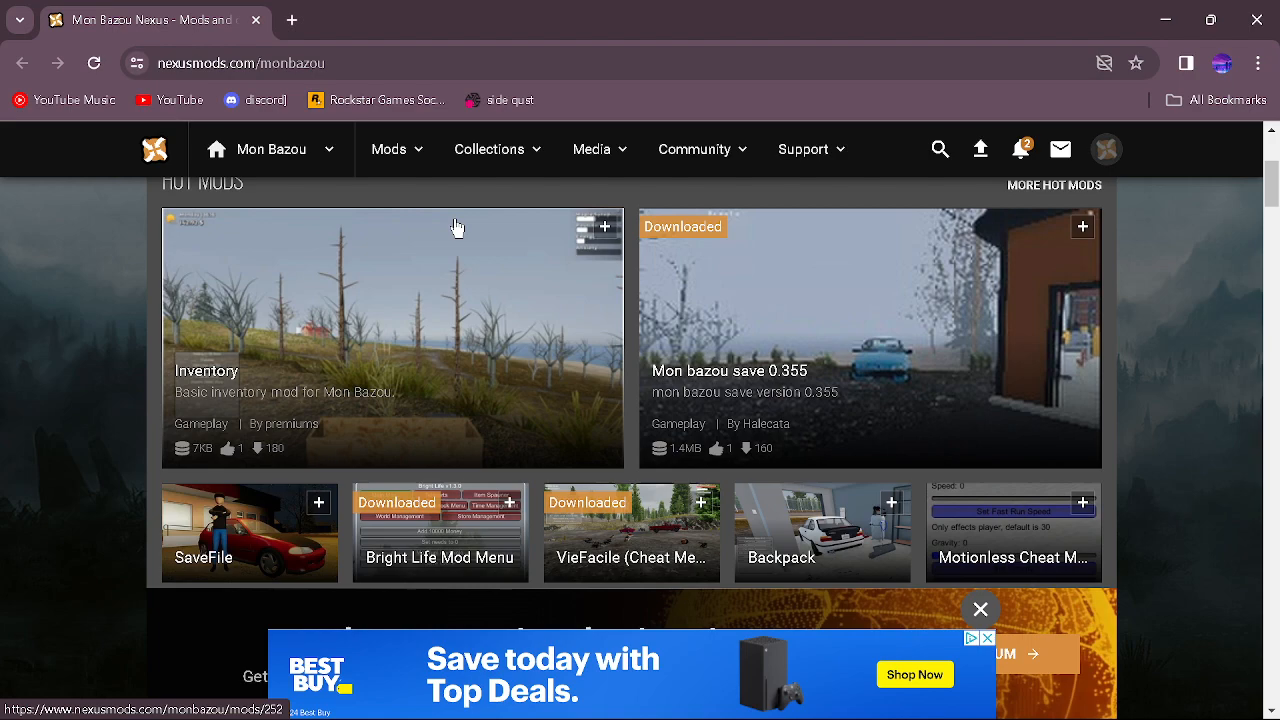
scroll(up, 3)
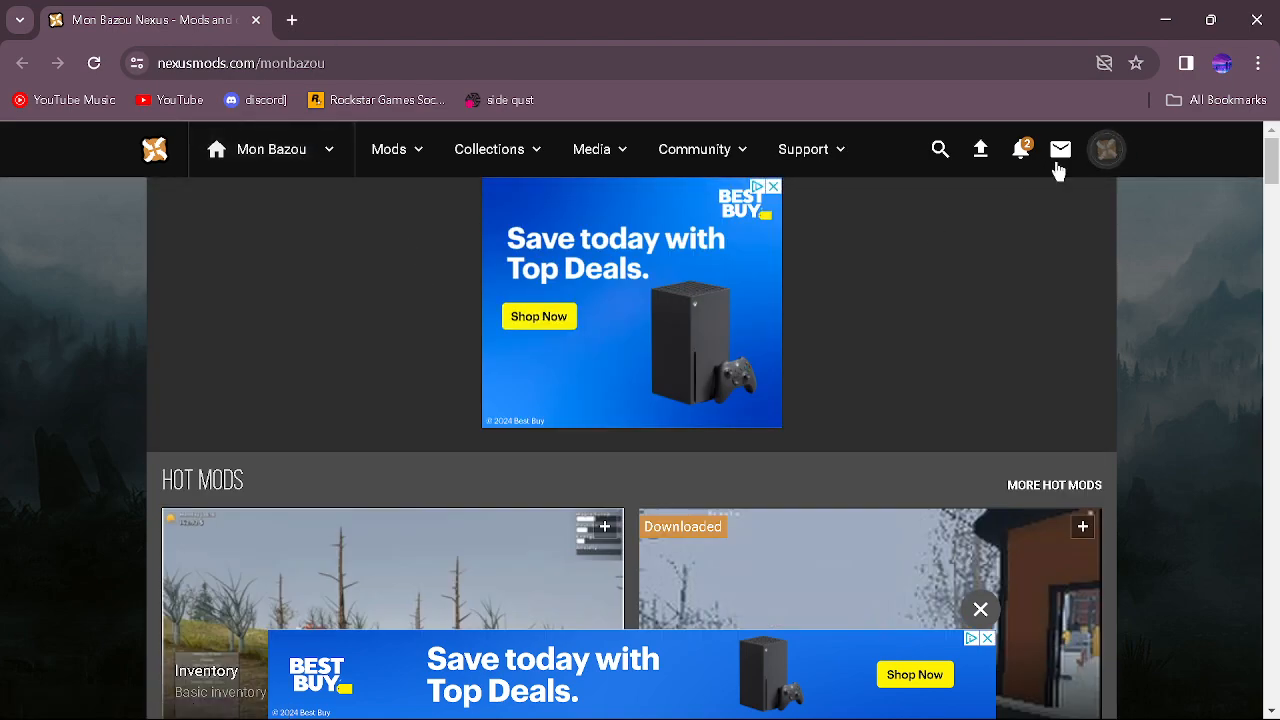
scroll(down, 3)
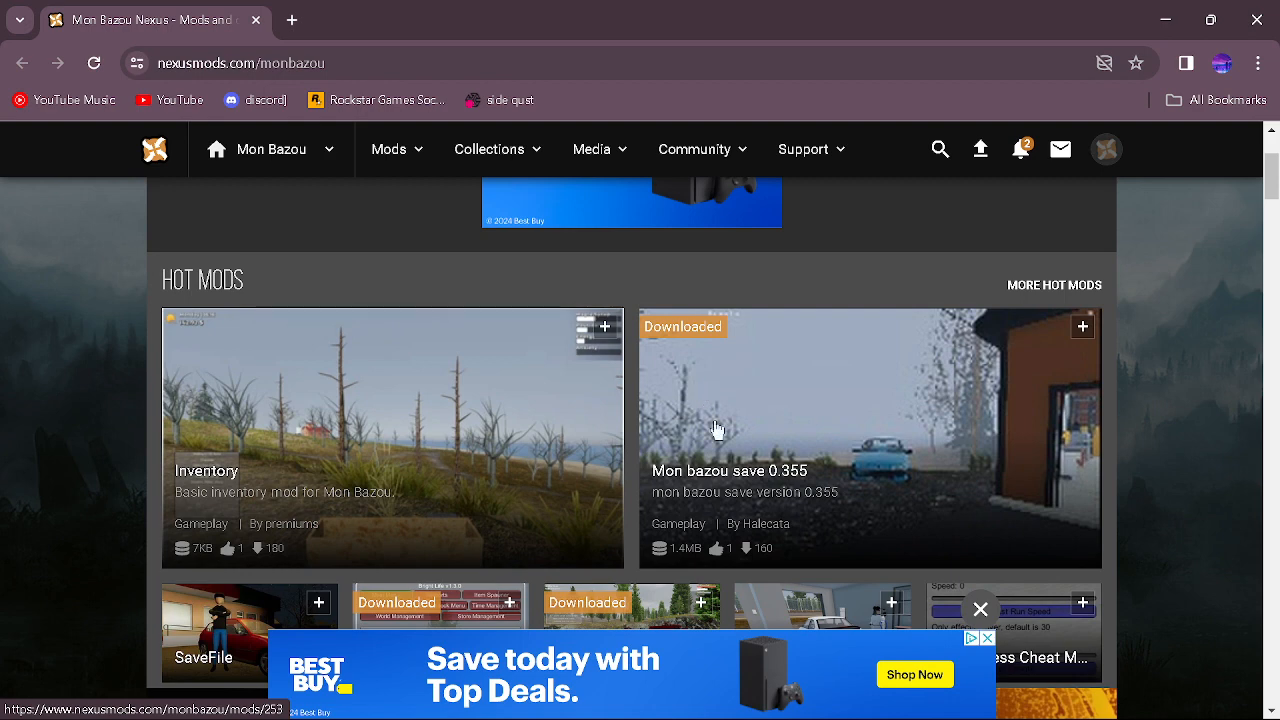
mouse_move(872, 484)
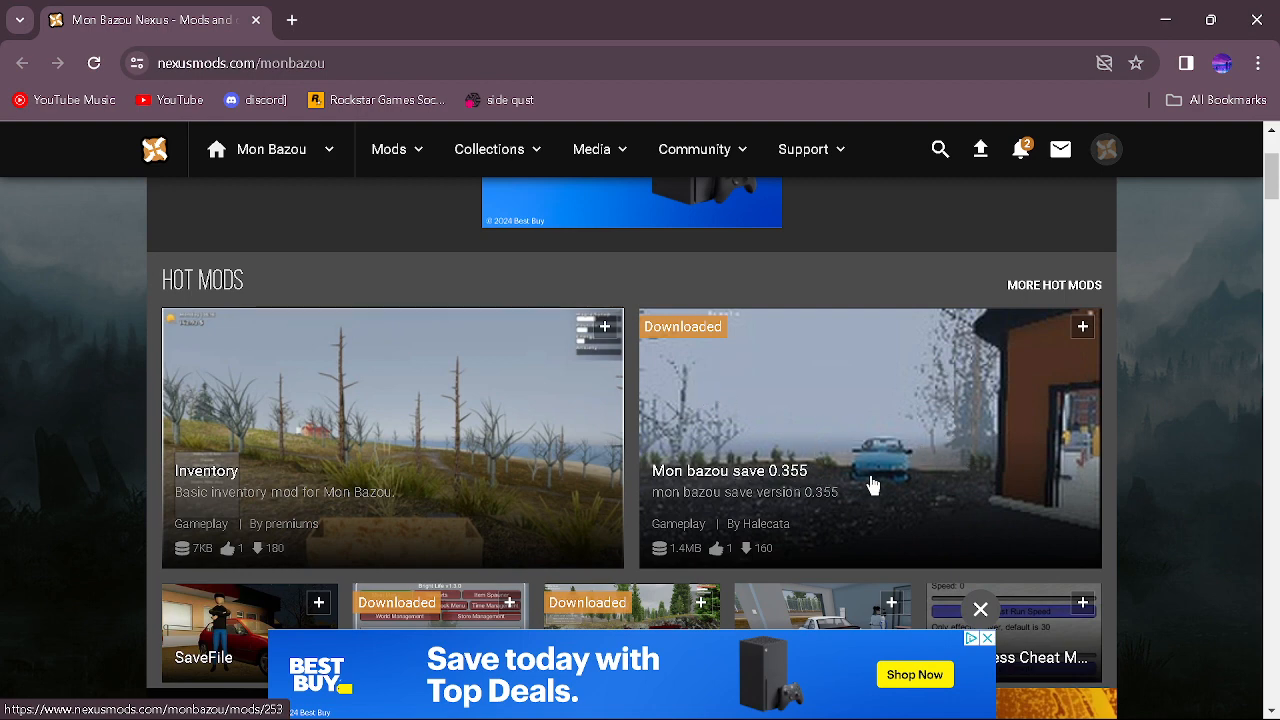
mouse_move(950, 436)
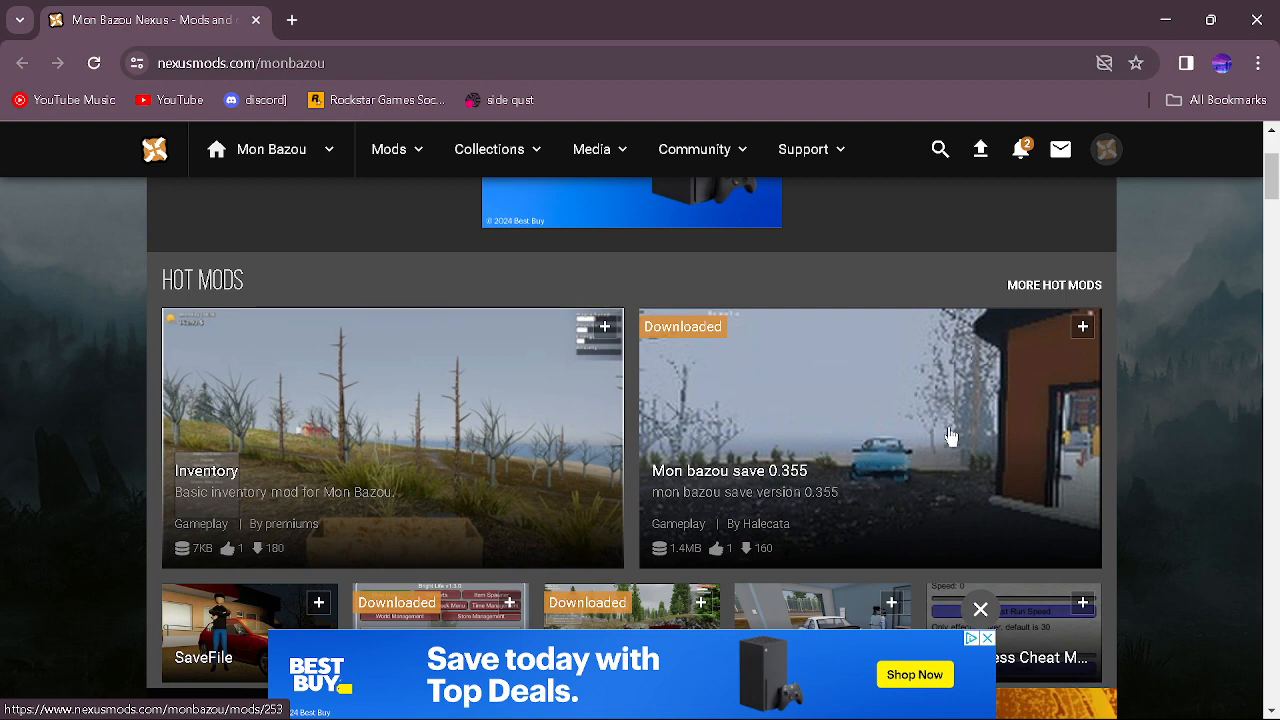
mouse_move(886, 476)
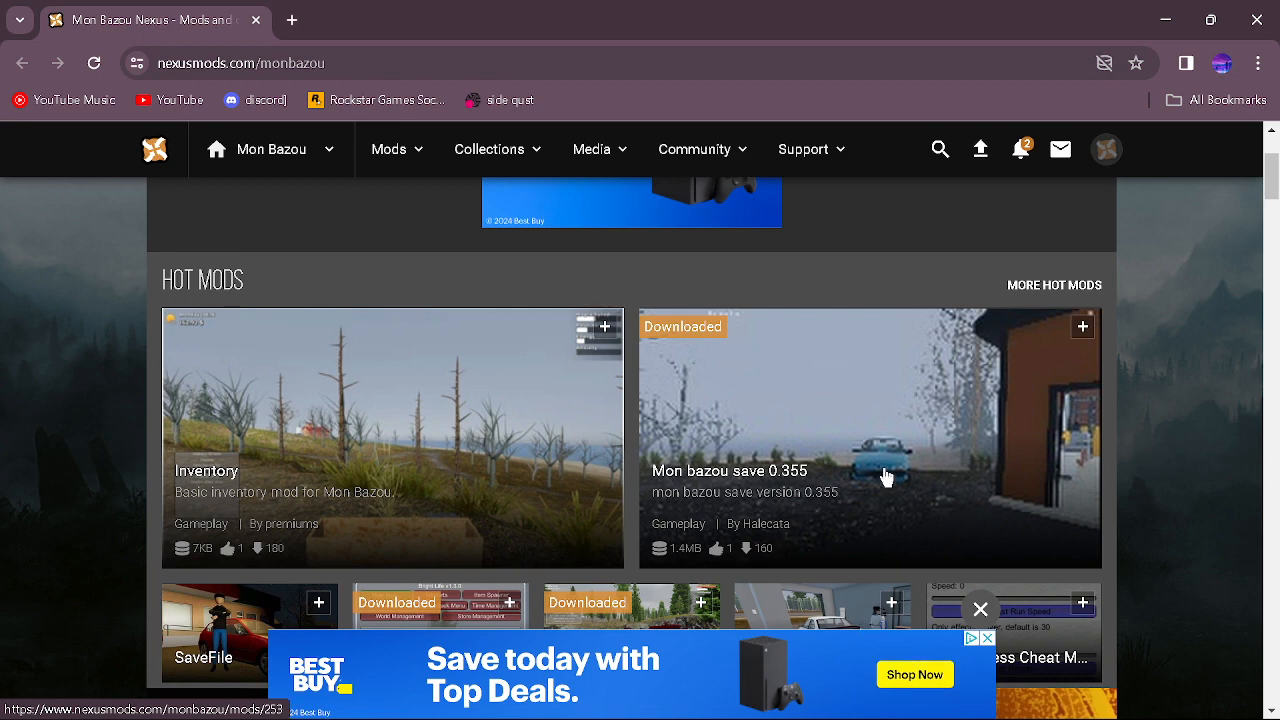
scroll(down, 3)
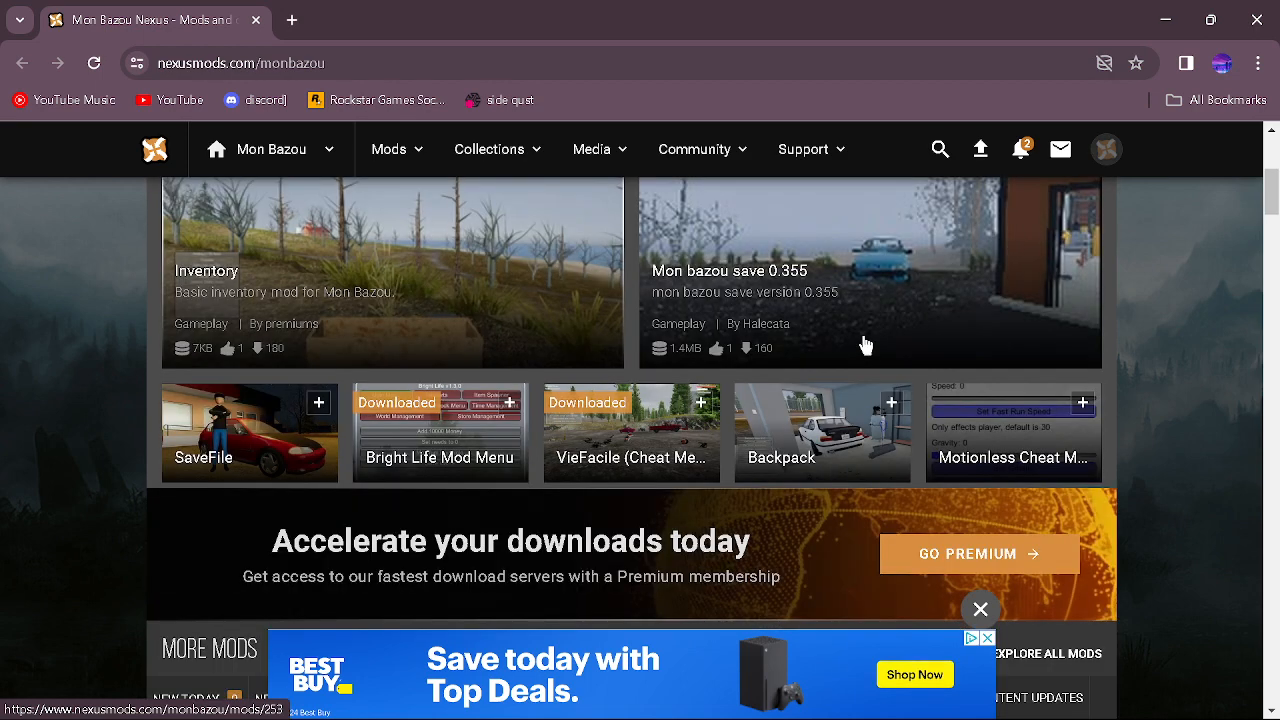
mouse_move(980, 310)
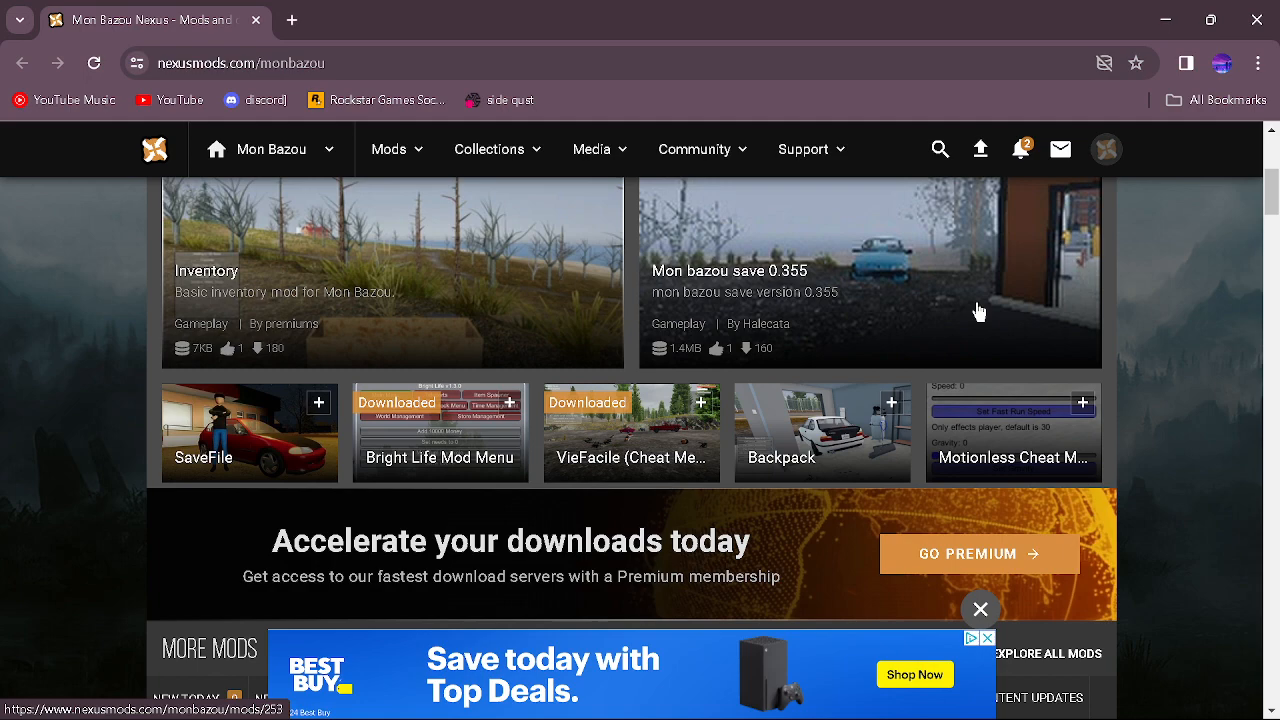
mouse_move(874, 288)
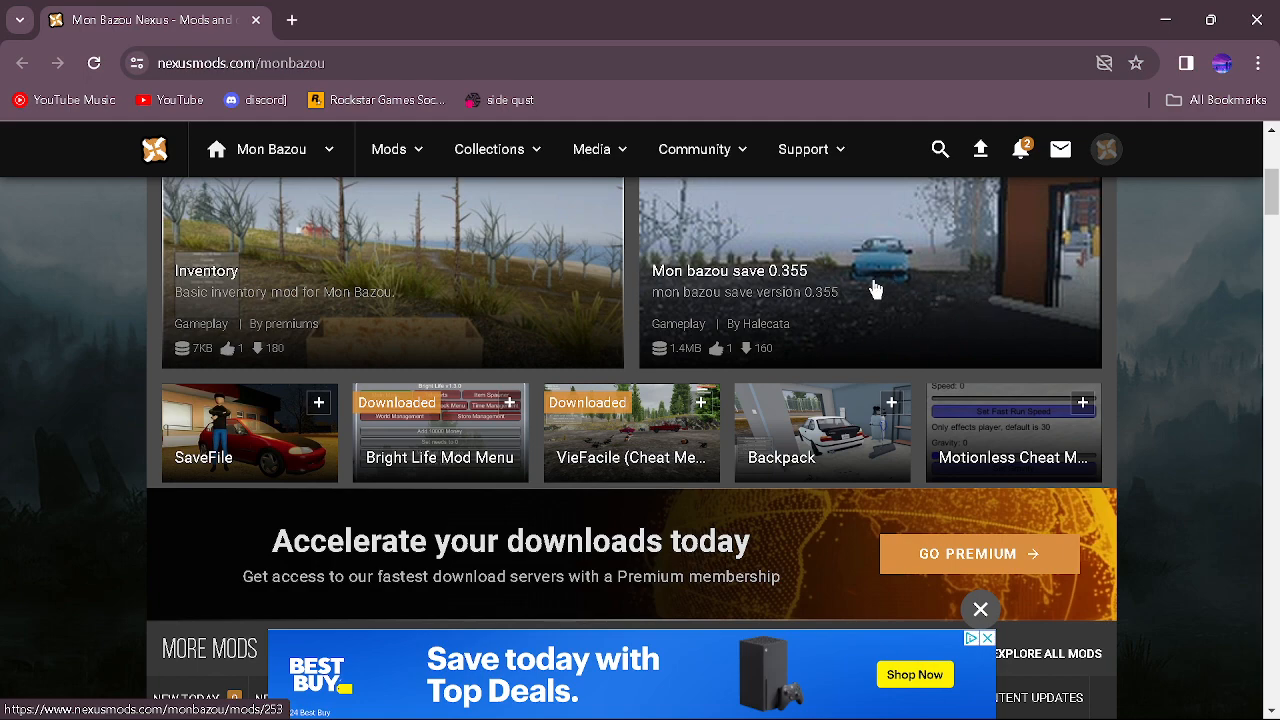
click(876, 288)
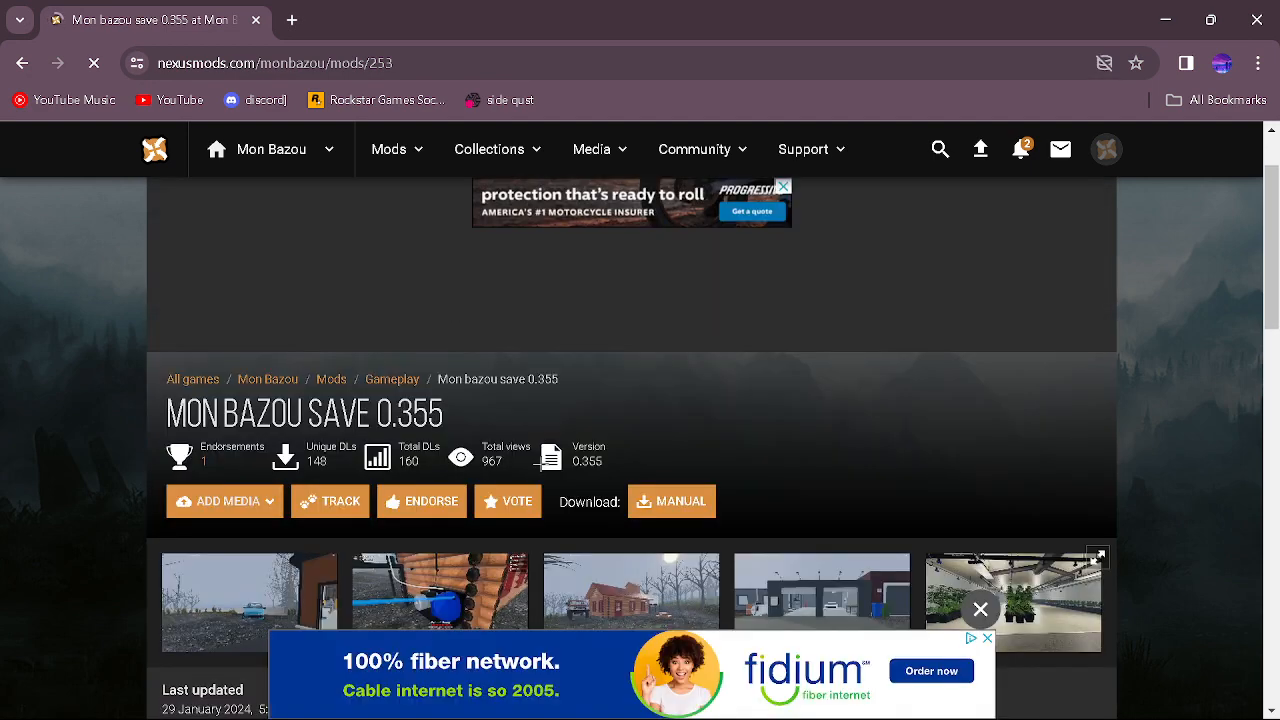
Return from the download options and review the mod's Main Files list
click(672, 500)
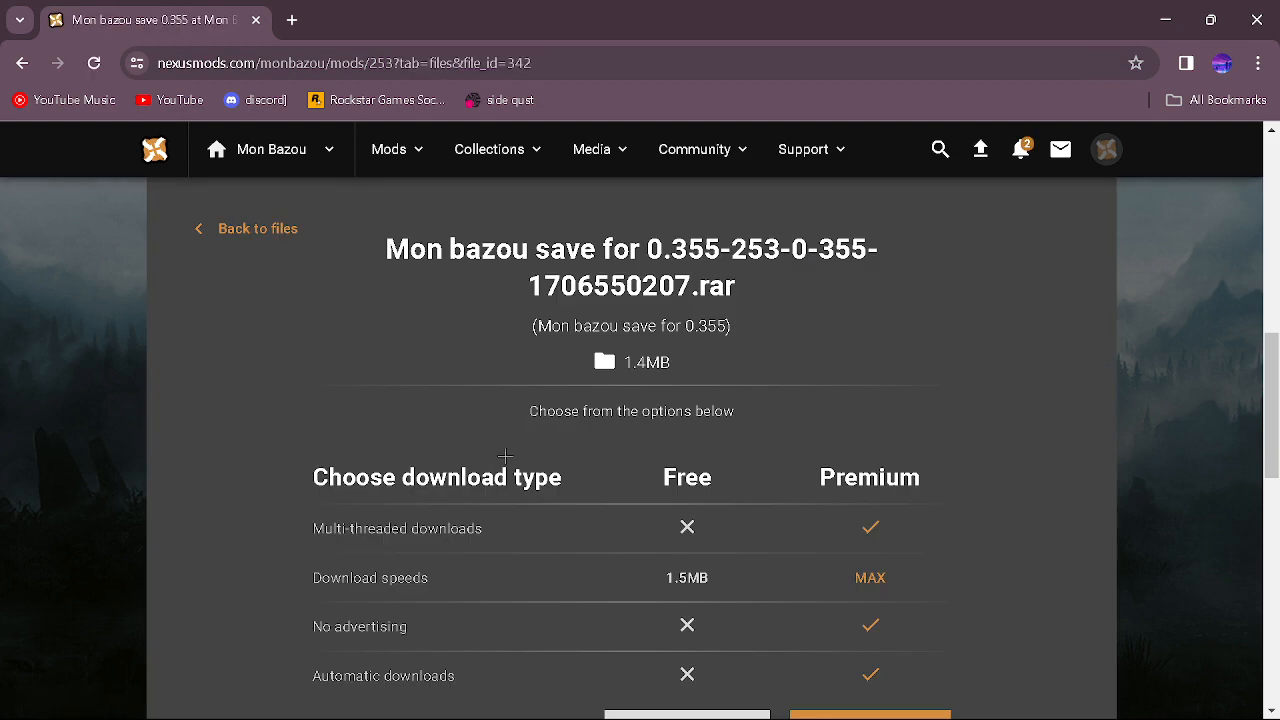
scroll(down, 3)
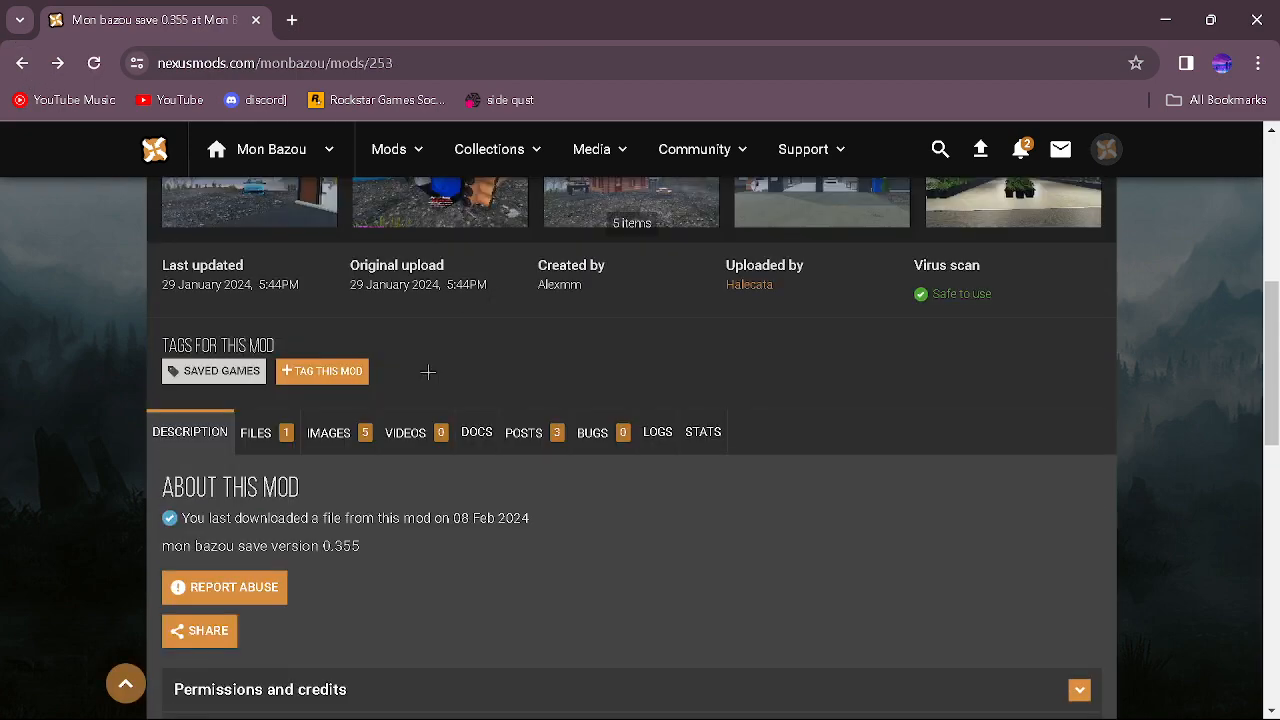
click(256, 432)
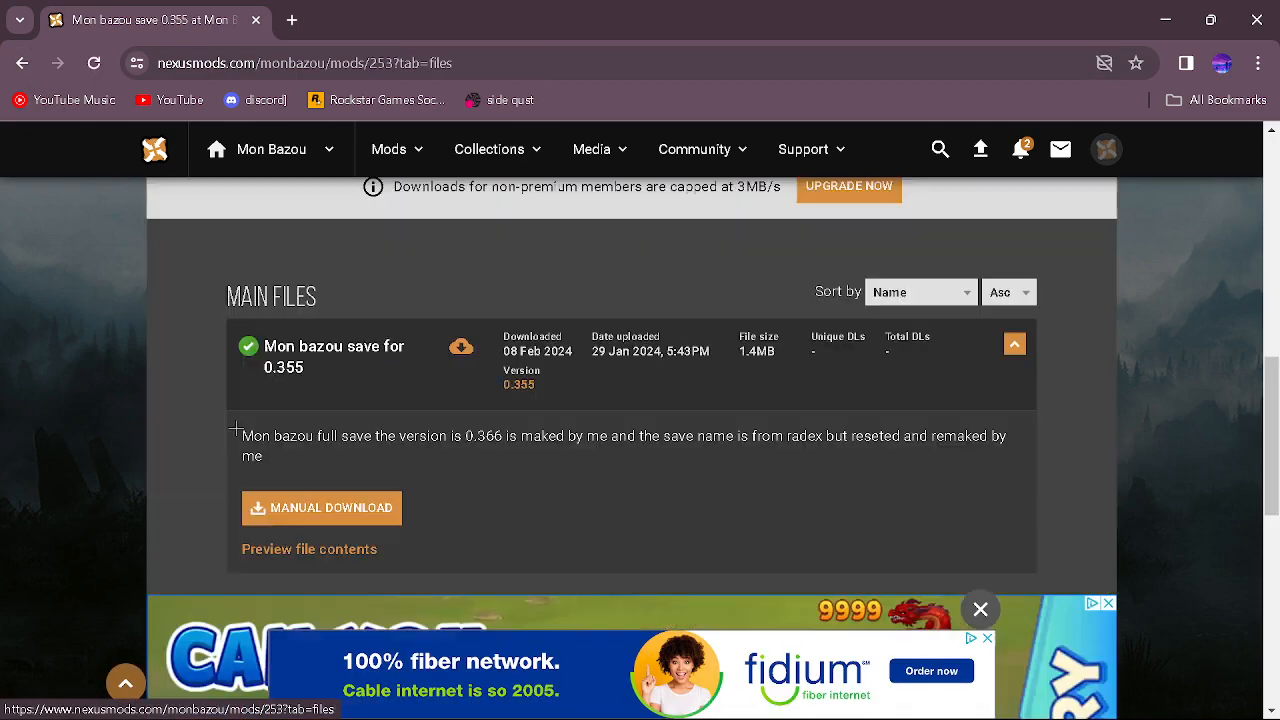
scroll(up, 3)
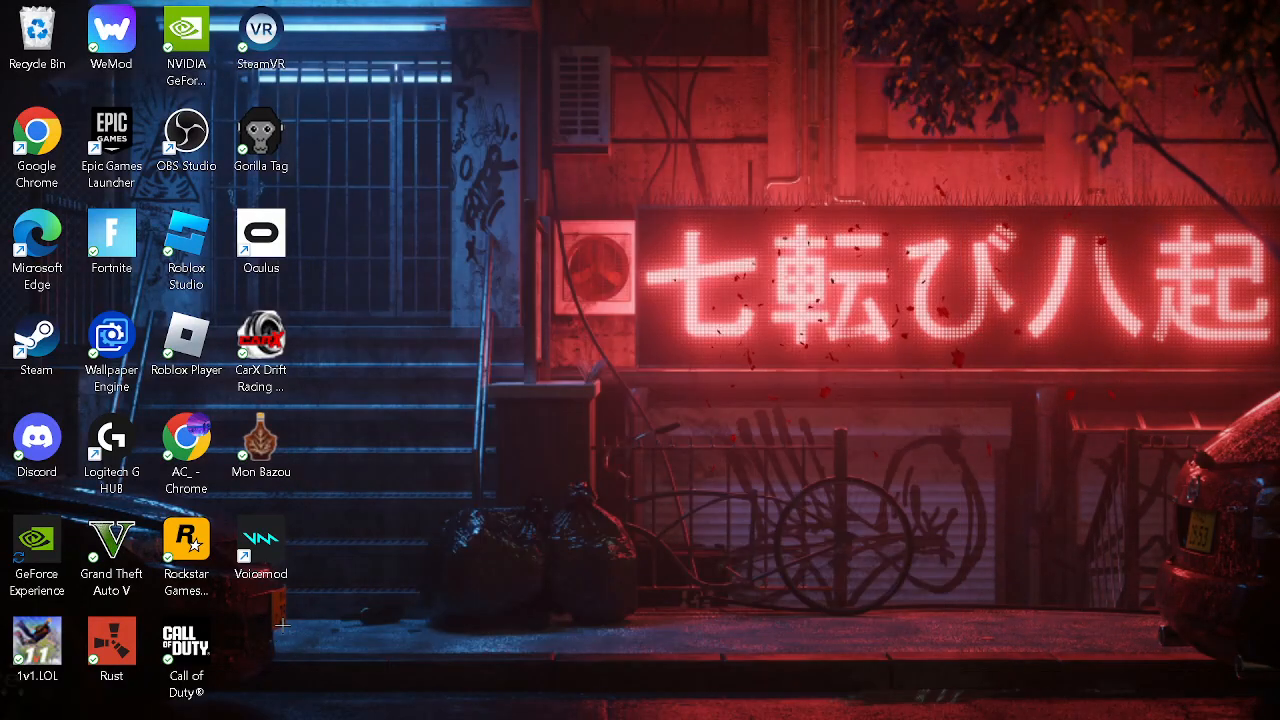
Browse to the Downloads folder in File Explorer and locate the save .rar archive
click(440, 696)
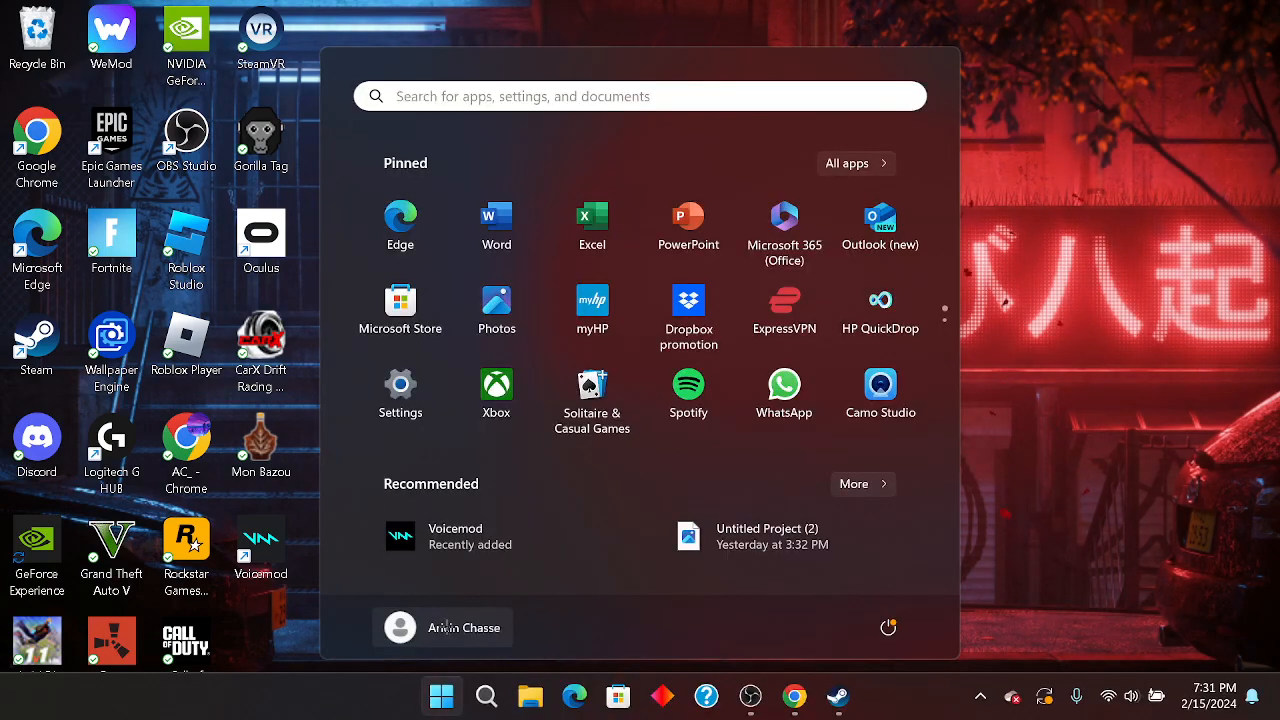
click(528, 696)
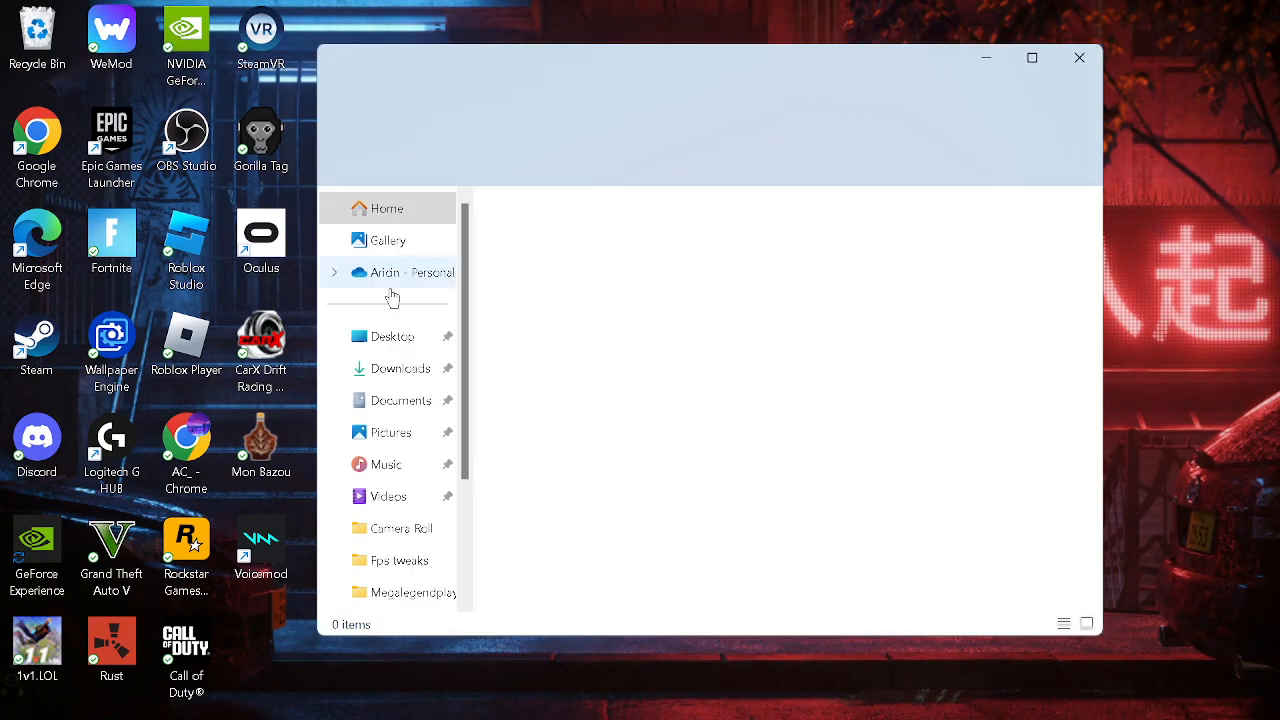
click(400, 368)
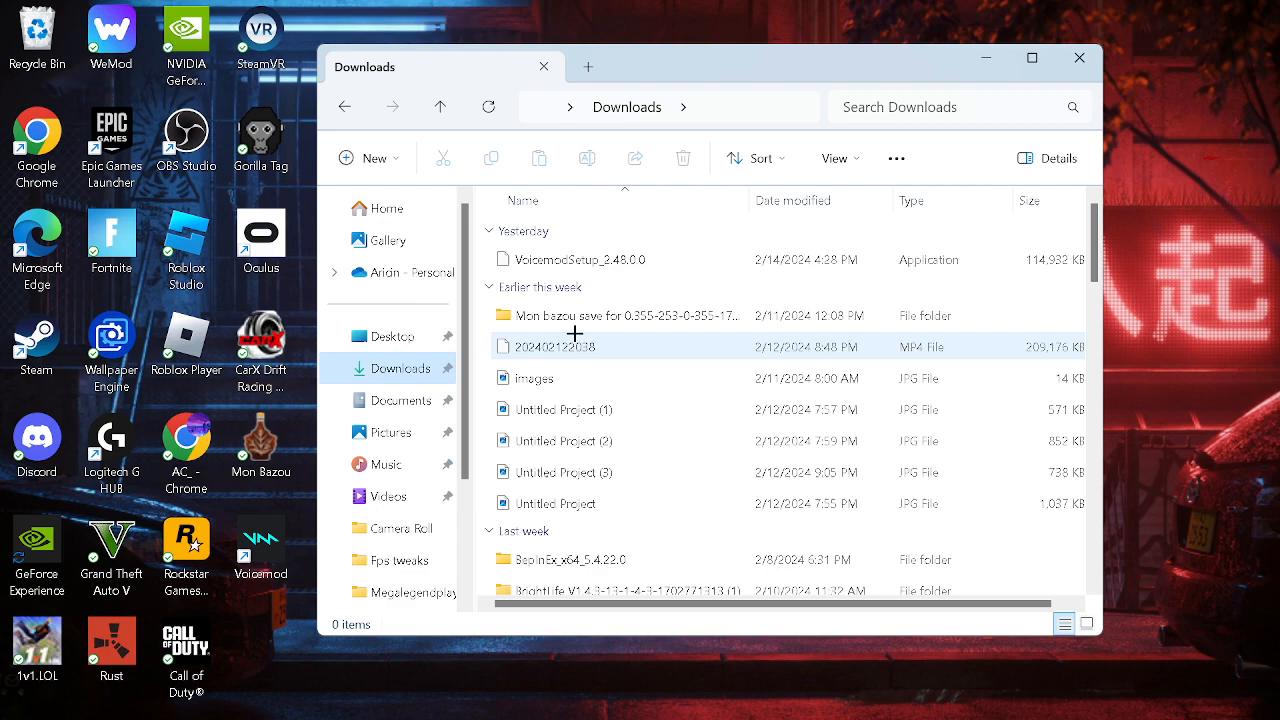
scroll(down, 3)
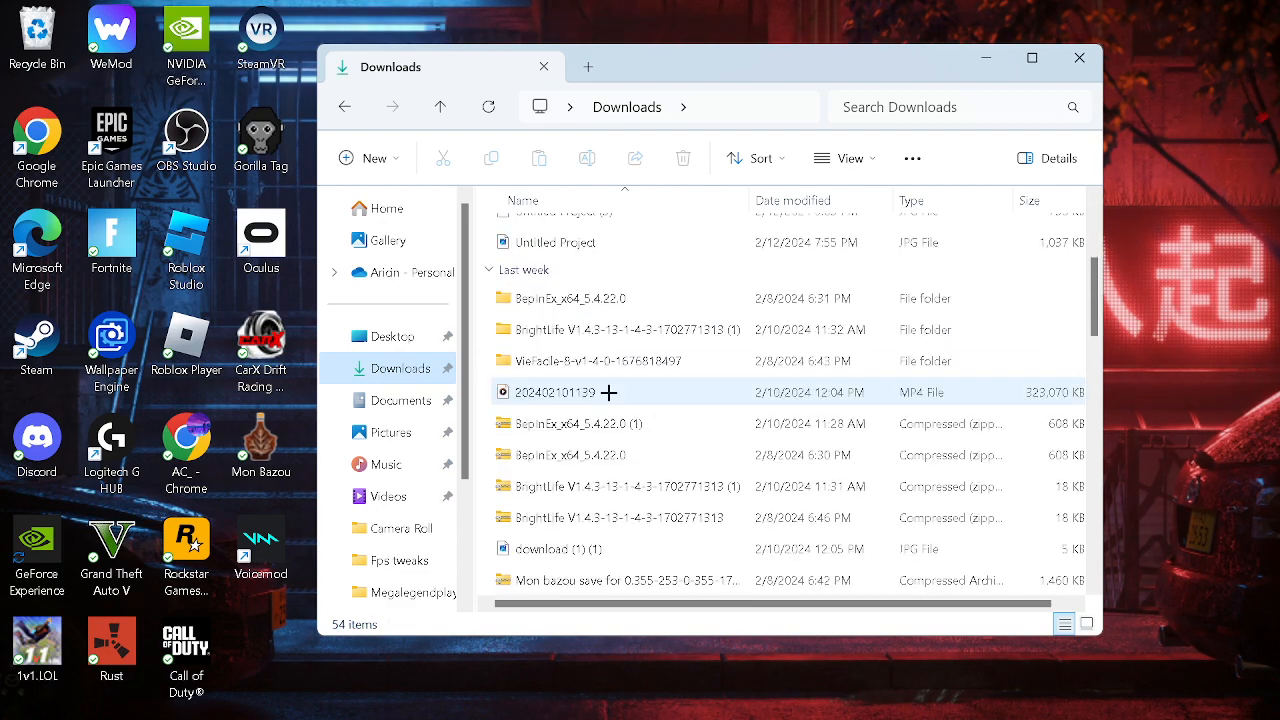
scroll(down, 3)
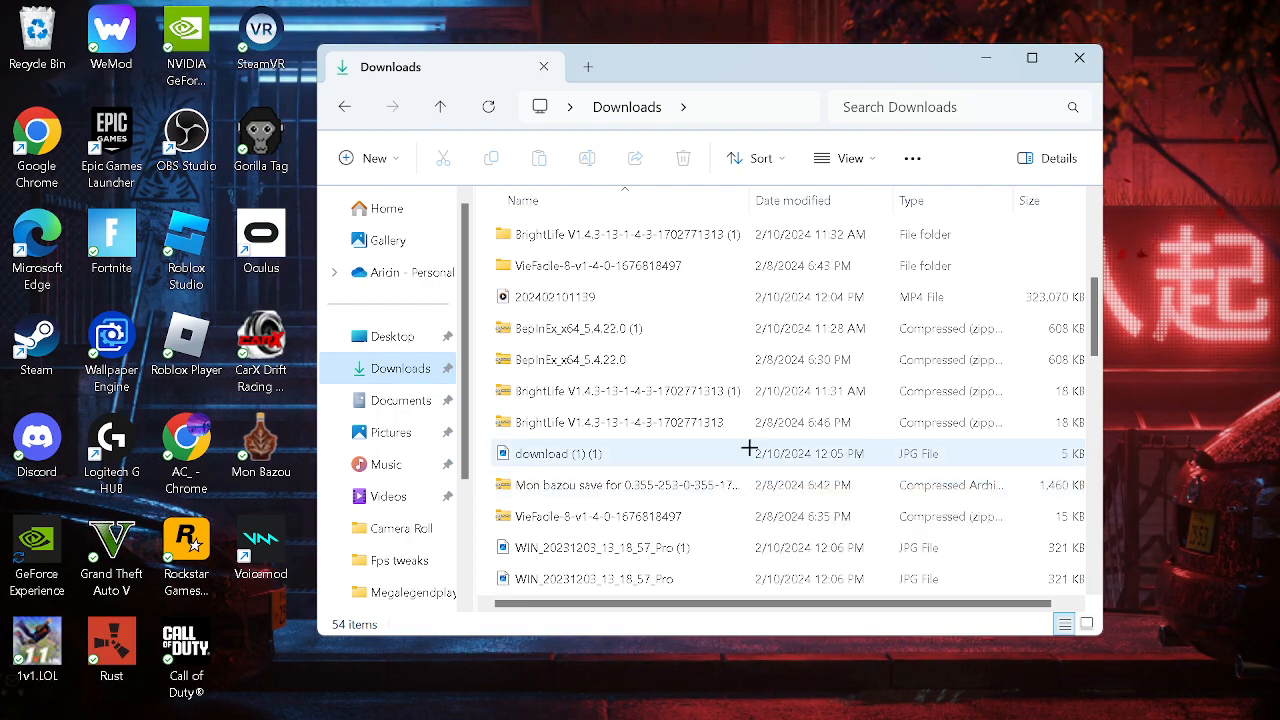
scroll(down, 3)
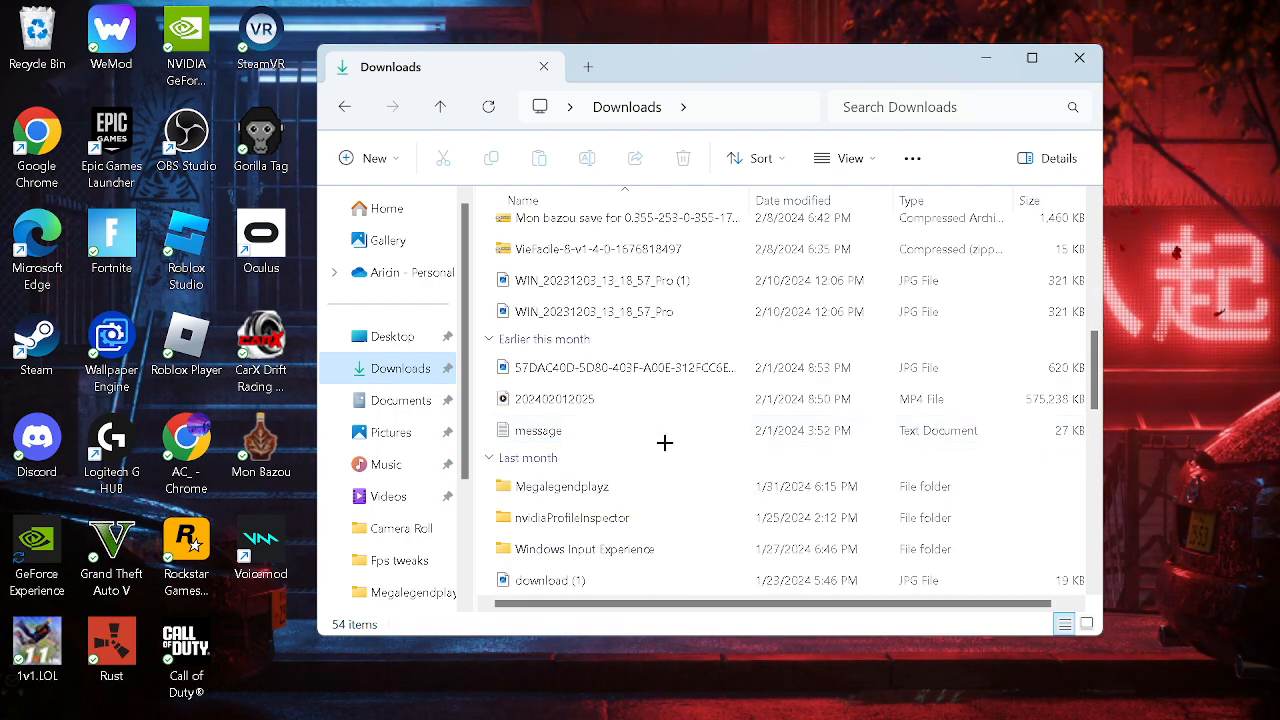
scroll(down, 3)
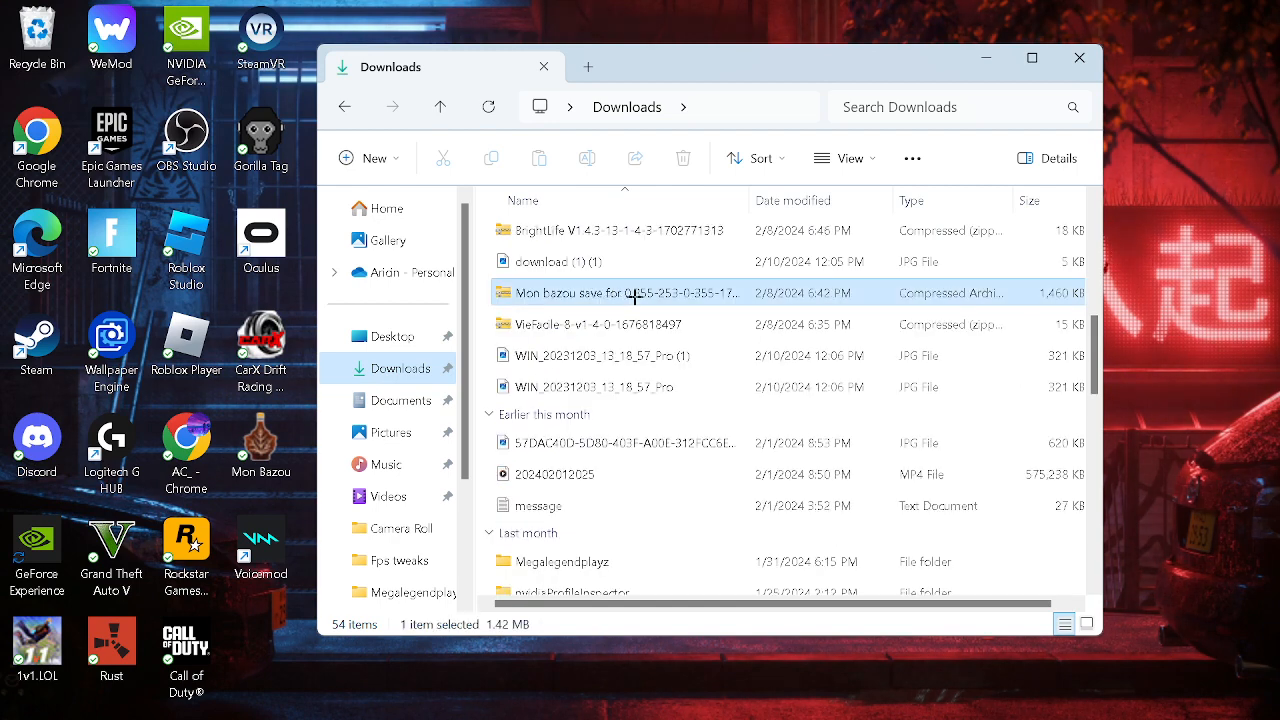
Extract the save archive into its default folder and confirm the RADEX folder inside
right_click(630, 292)
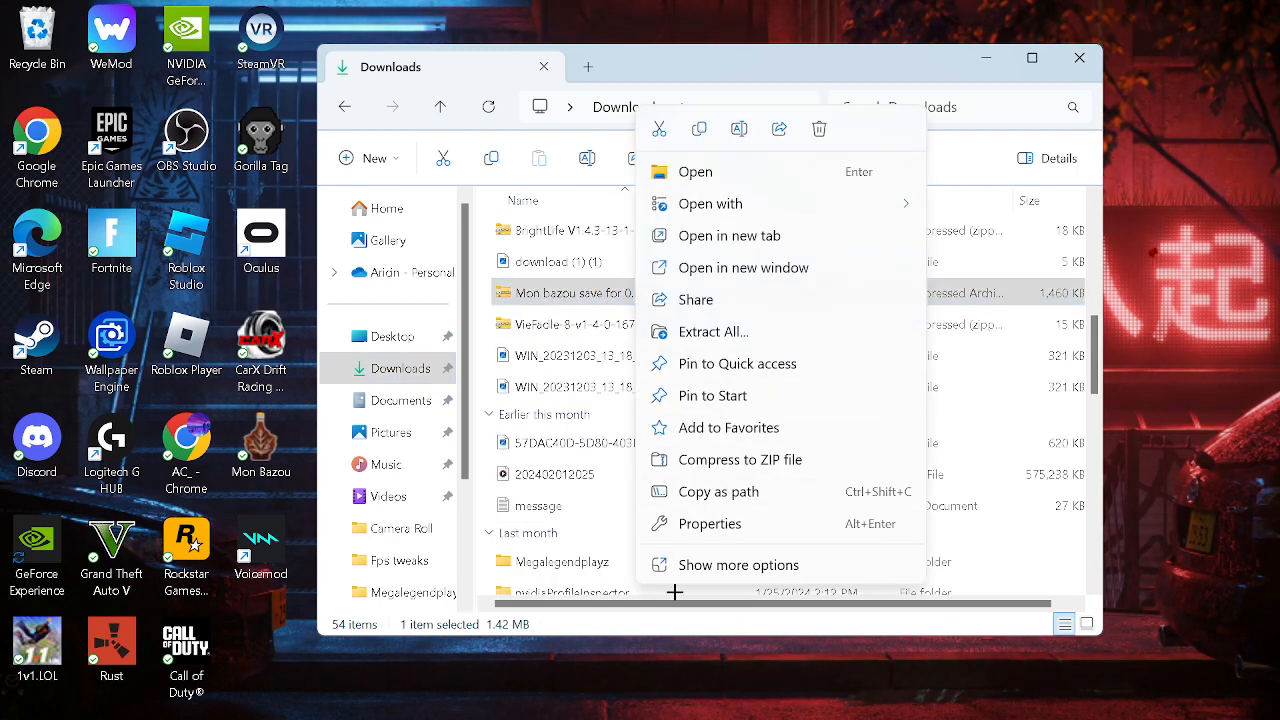
click(738, 564)
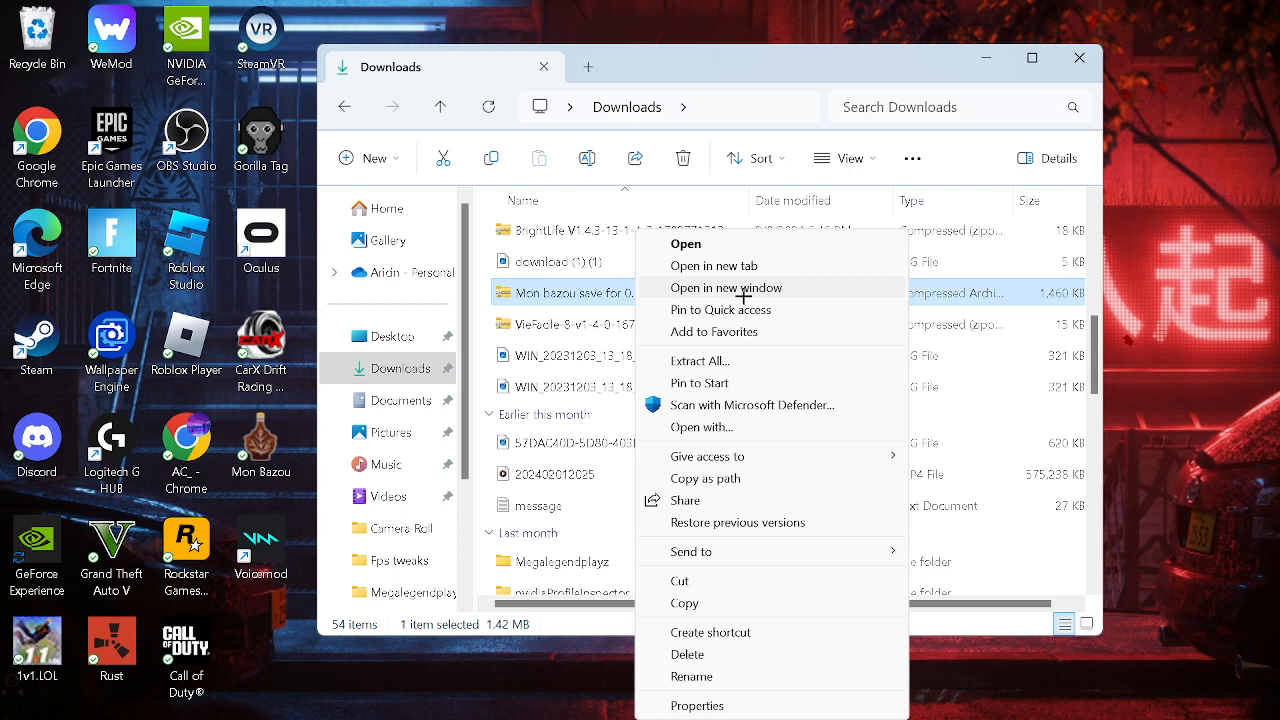
click(700, 360)
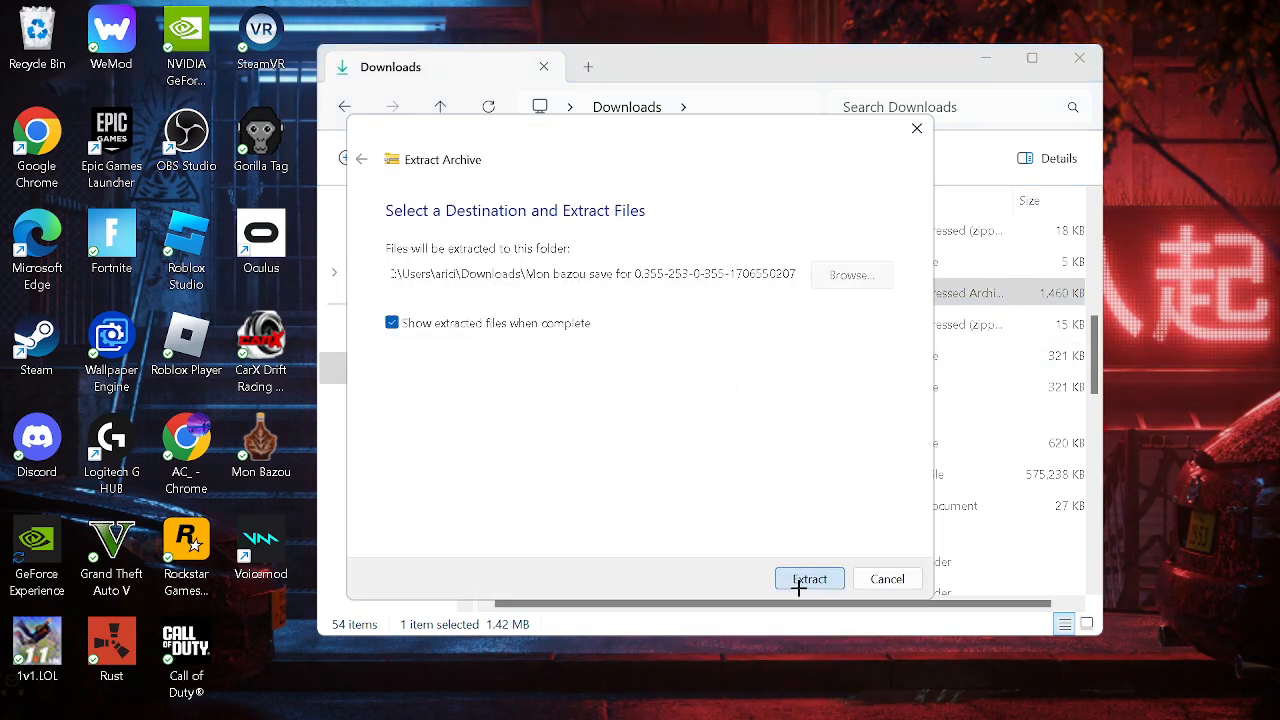
click(808, 578)
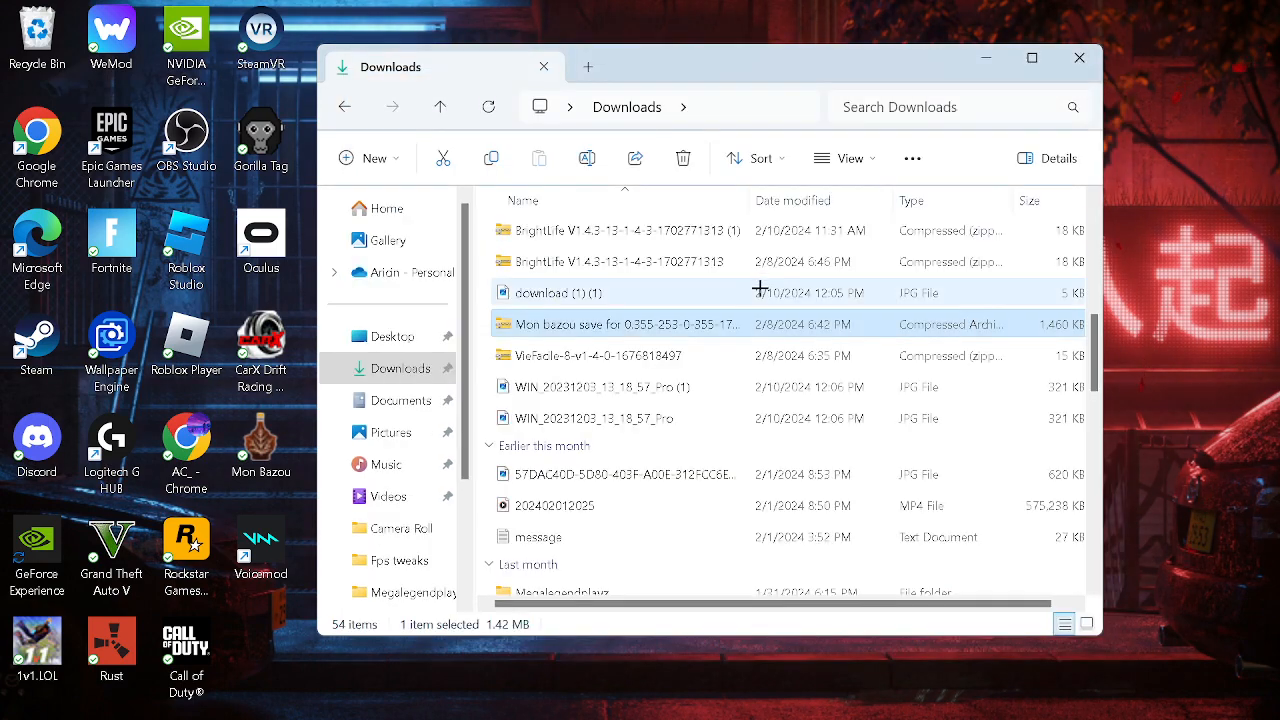
scroll(up, 3)
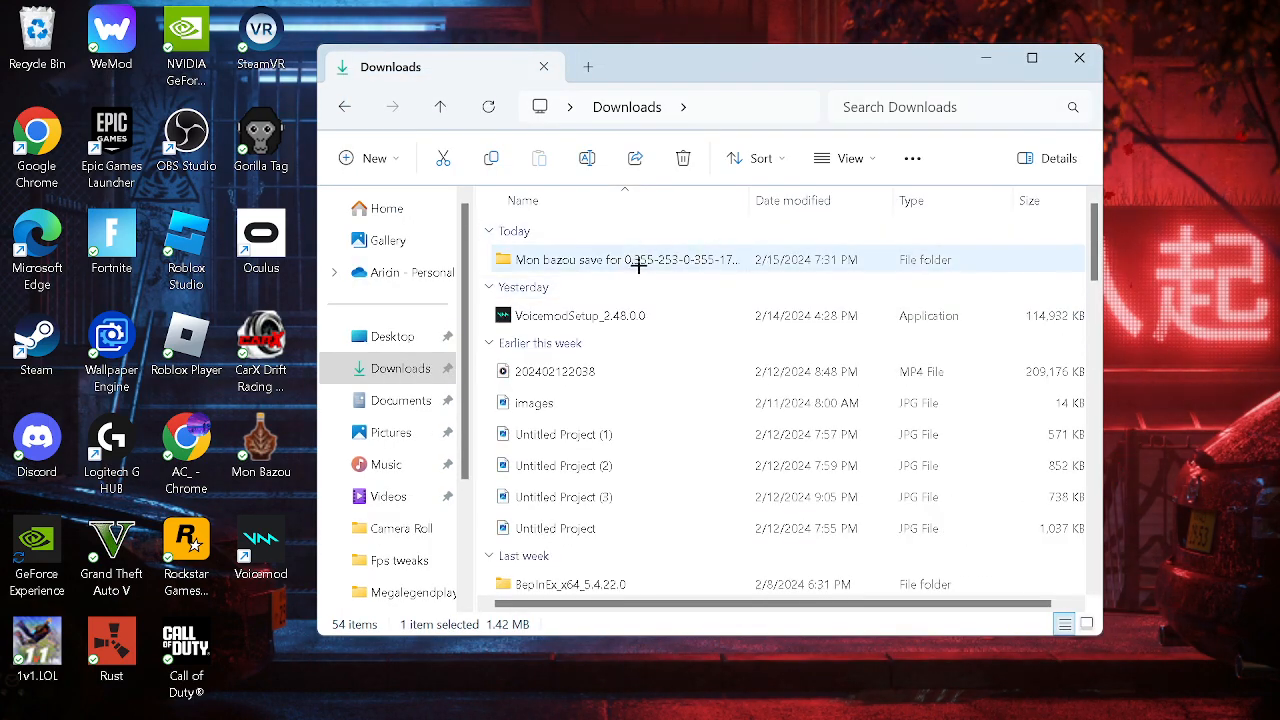
double_click(636, 260)
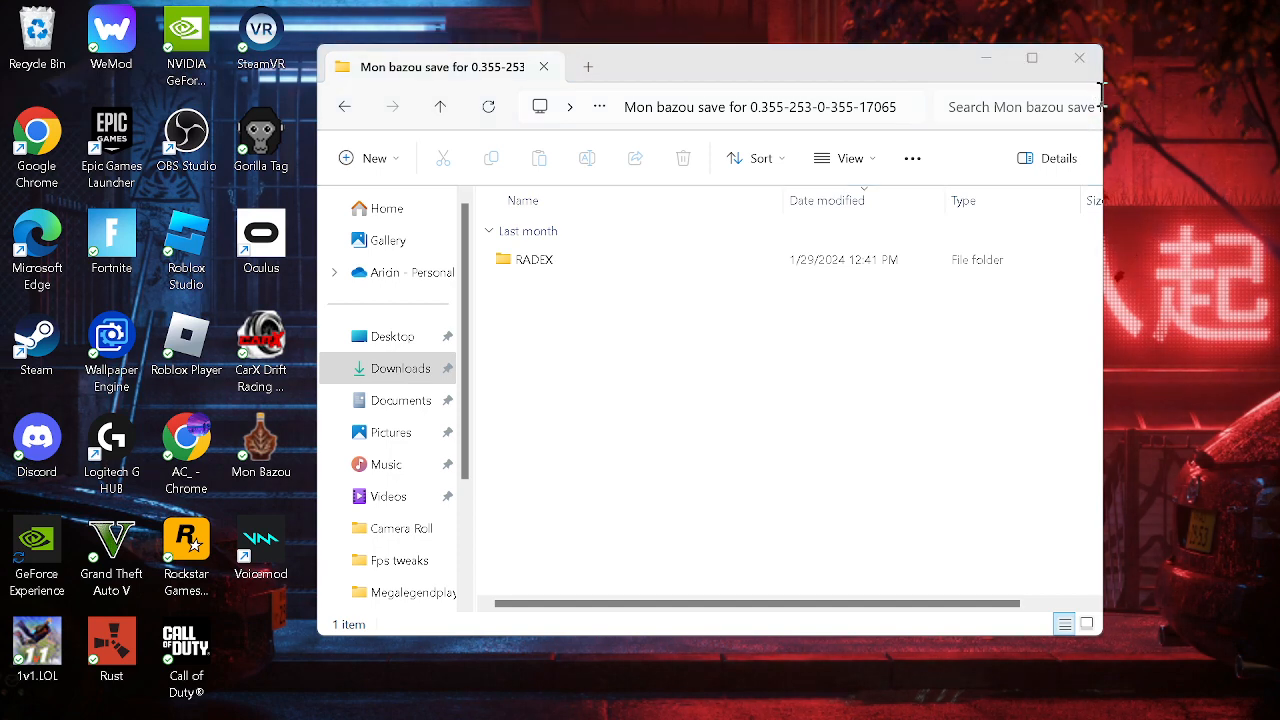
click(1080, 56)
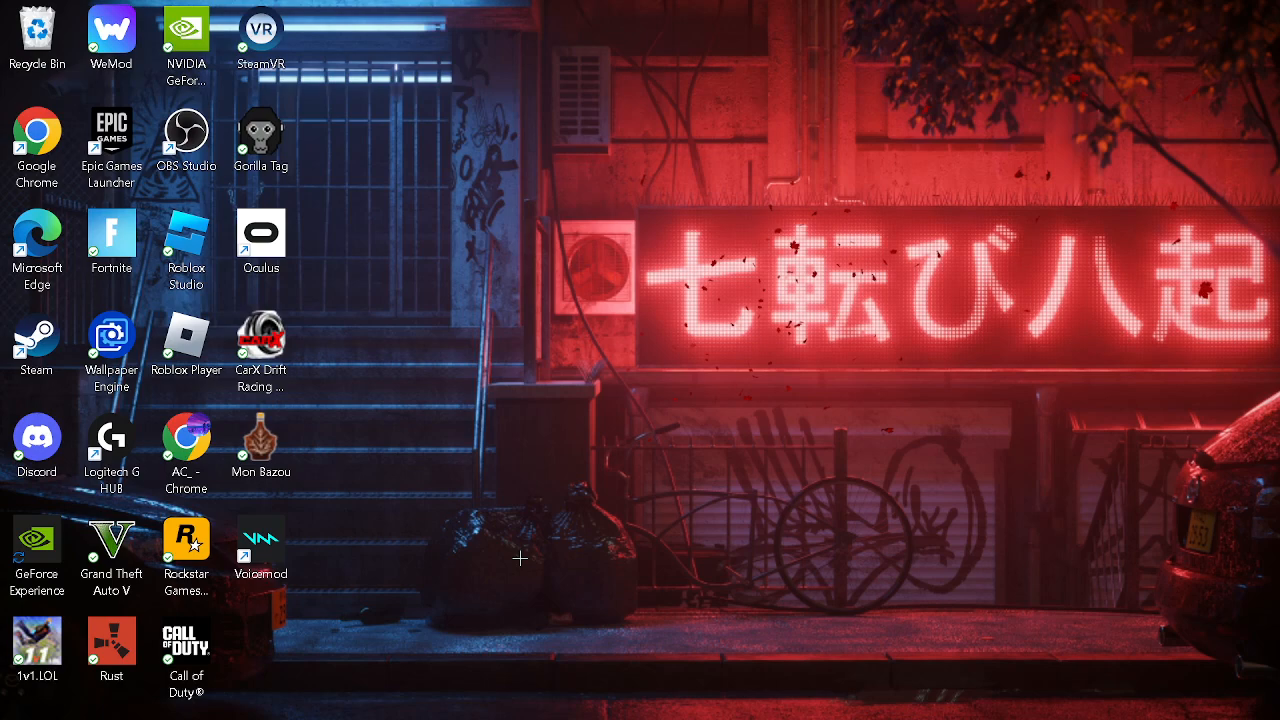
Open the AppData folder via the Run box
key(Win+r)
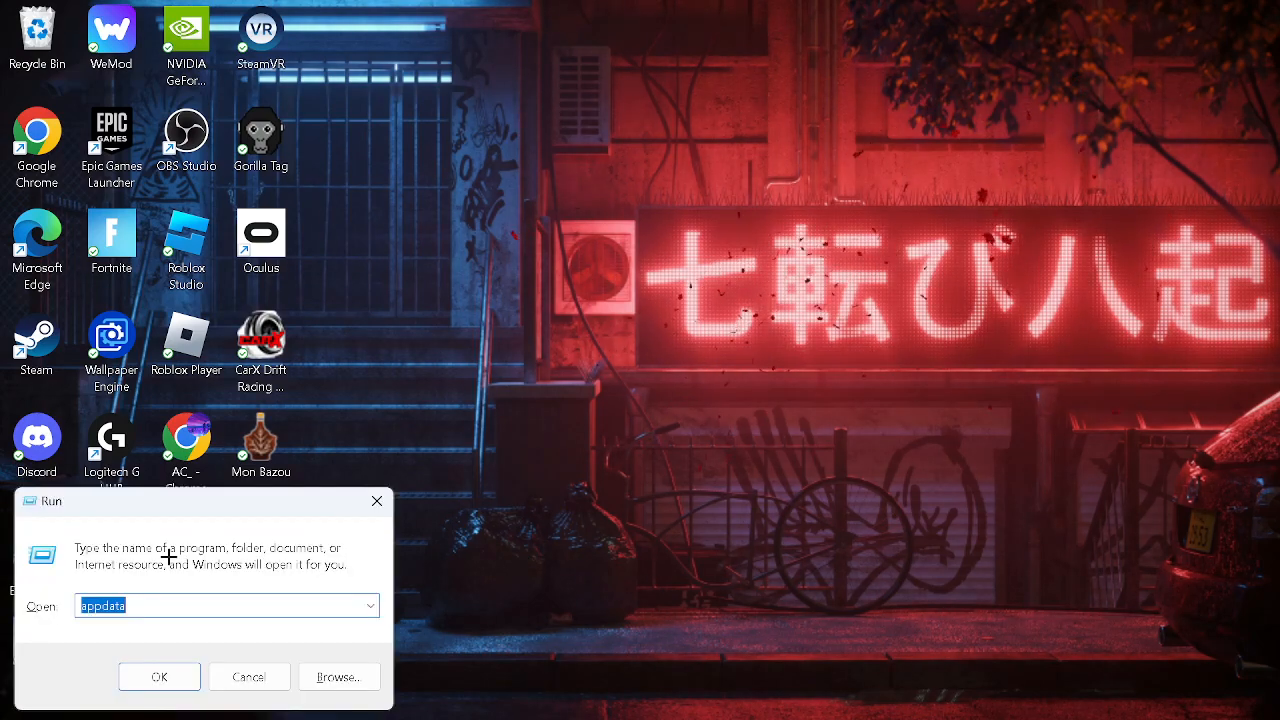
click(168, 606)
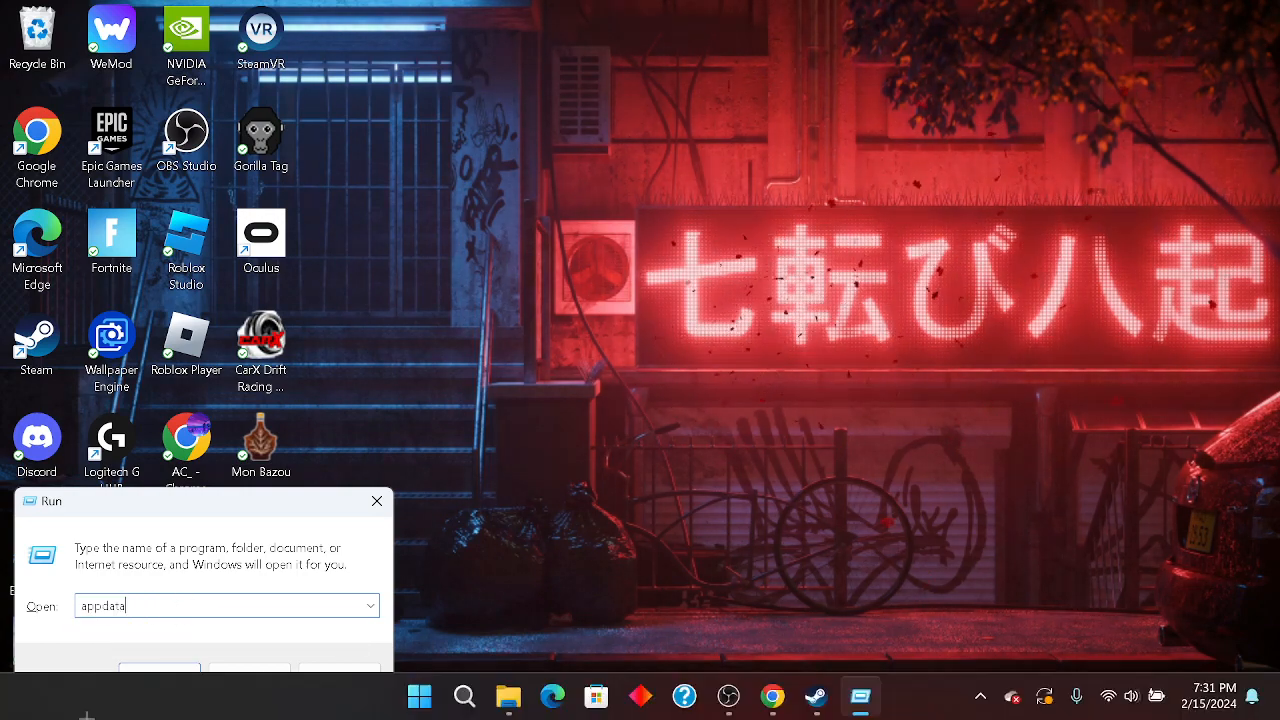
key(Return)
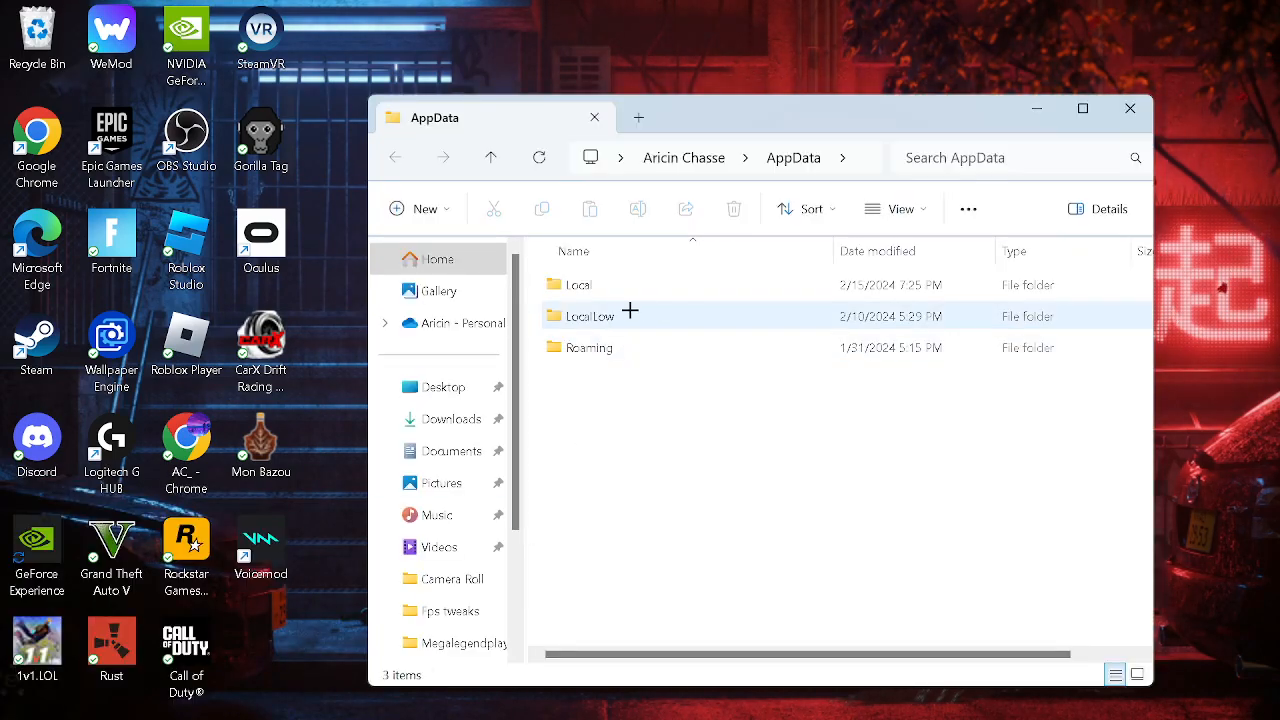
Navigate LocalLow > Santa Goat > Mon Bazou to reach the game's save folder
click(590, 316)
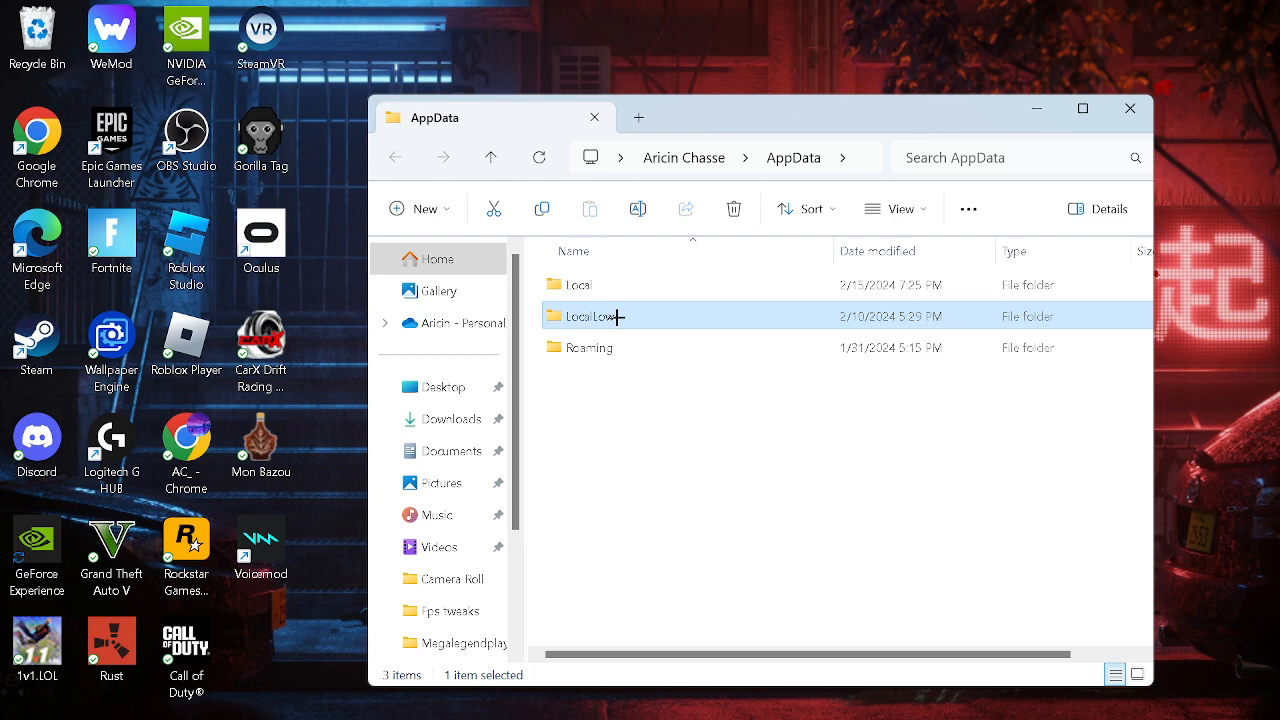
double_click(588, 316)
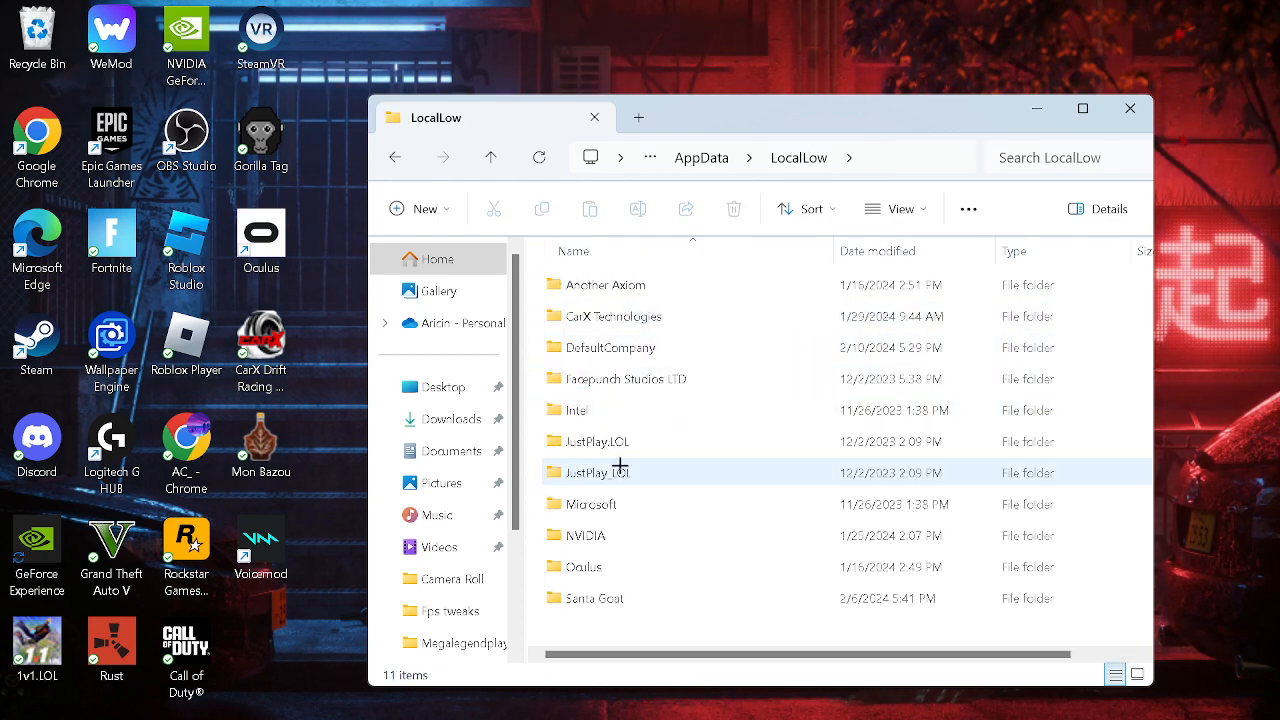
double_click(594, 598)
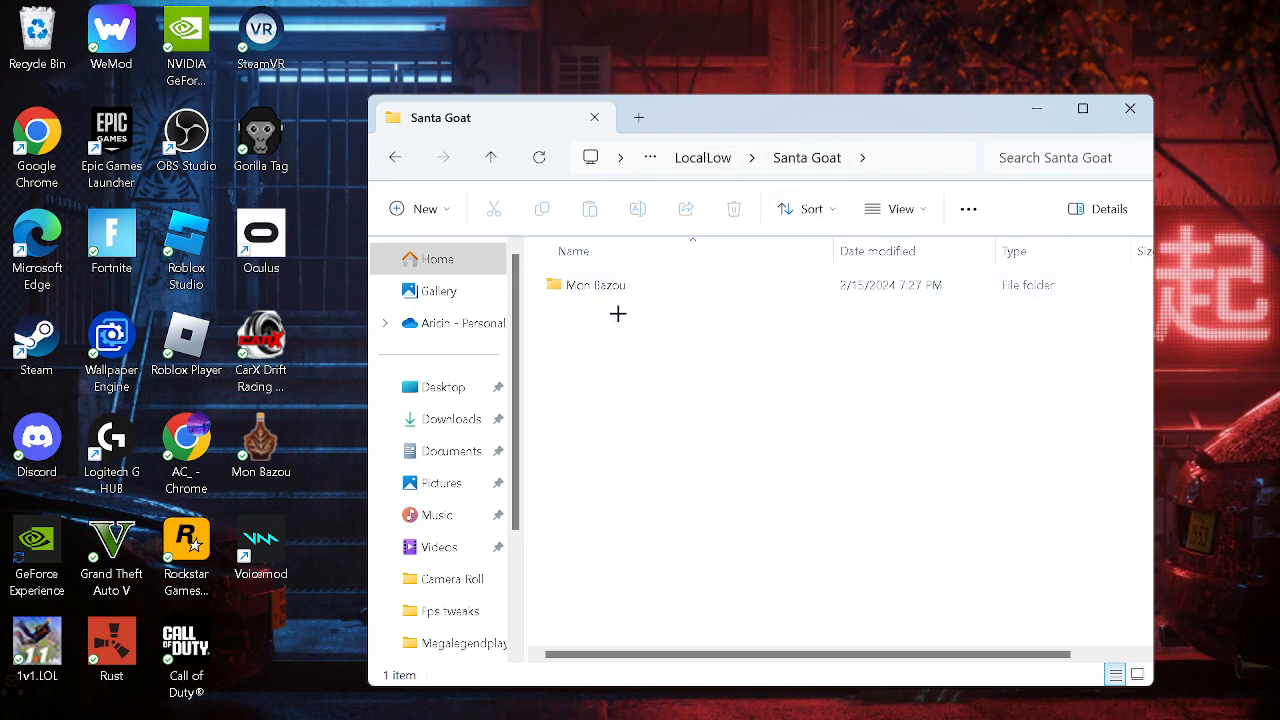
double_click(596, 284)
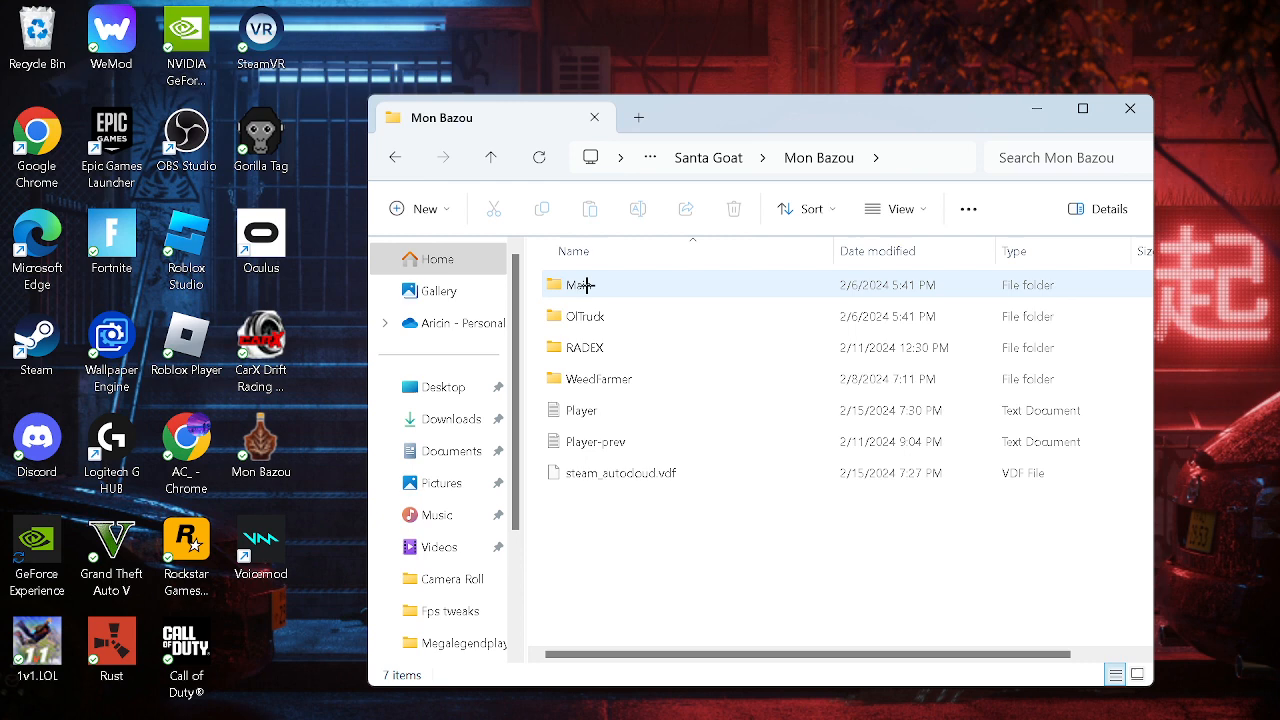
mouse_move(698, 284)
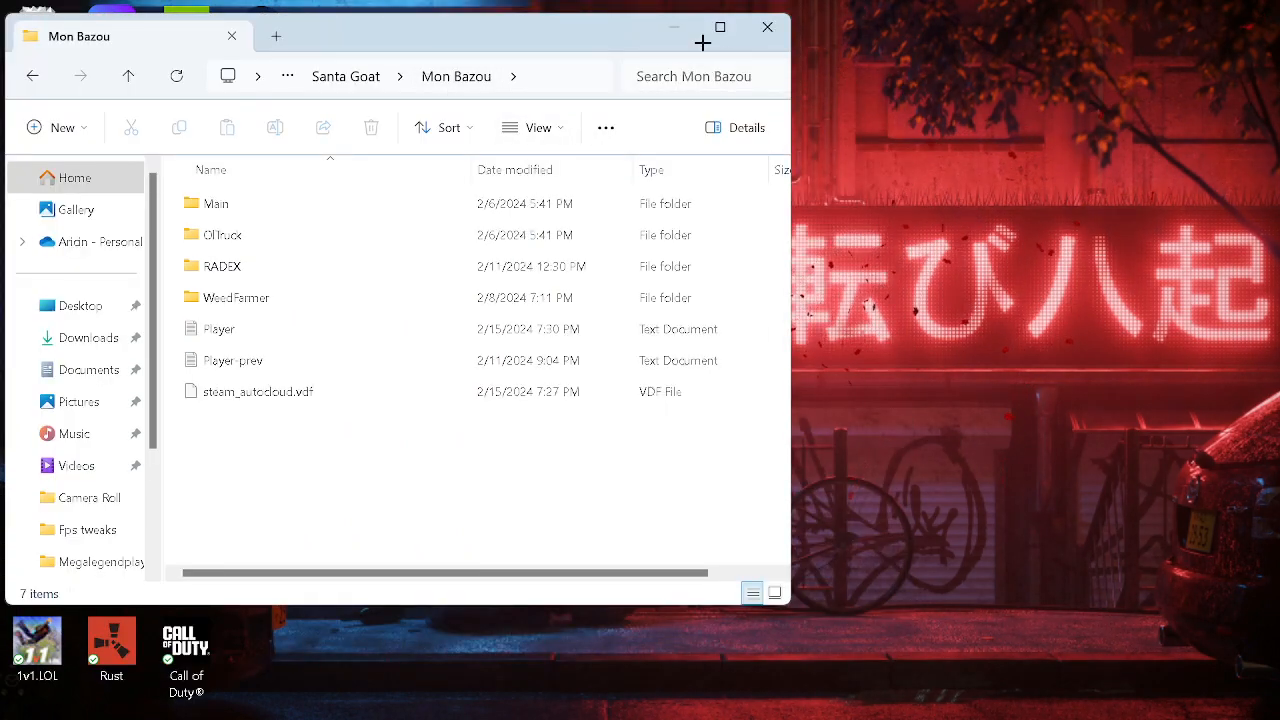
Place the save folders side by side, confirm RADEX is in the game's folder, then close it
drag(788, 300, 532, 300)
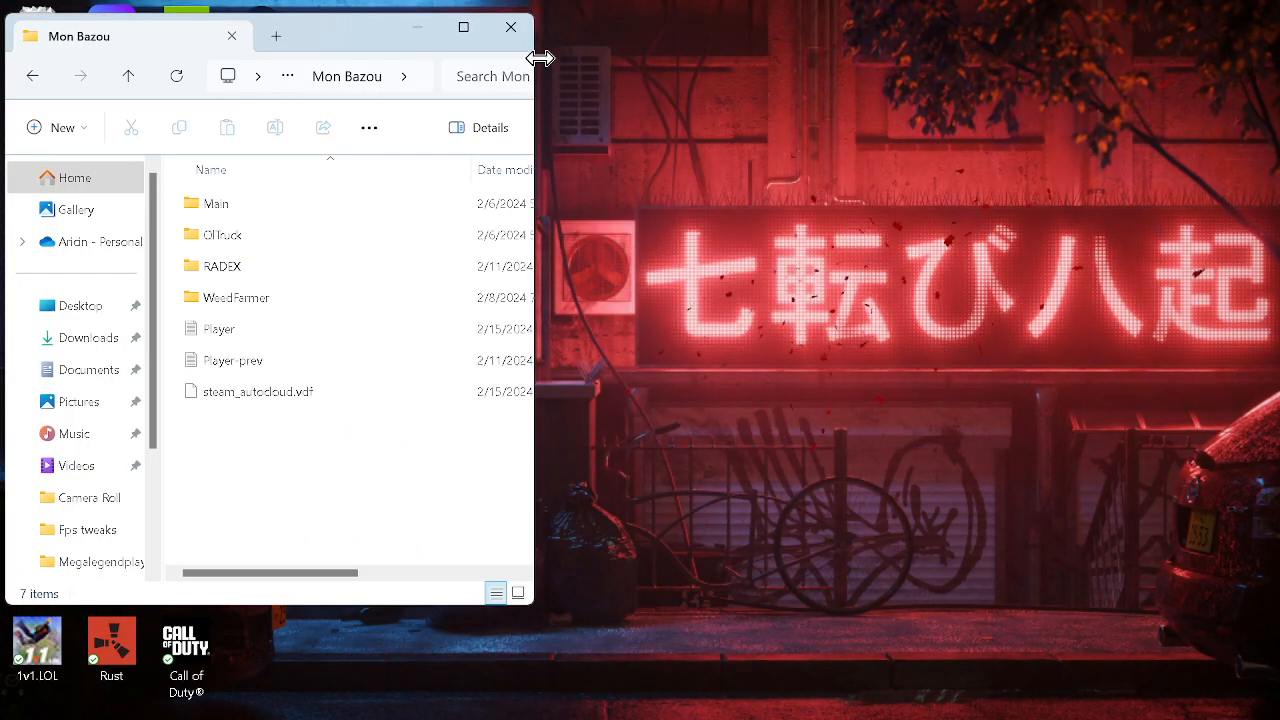
key(alt+tab)
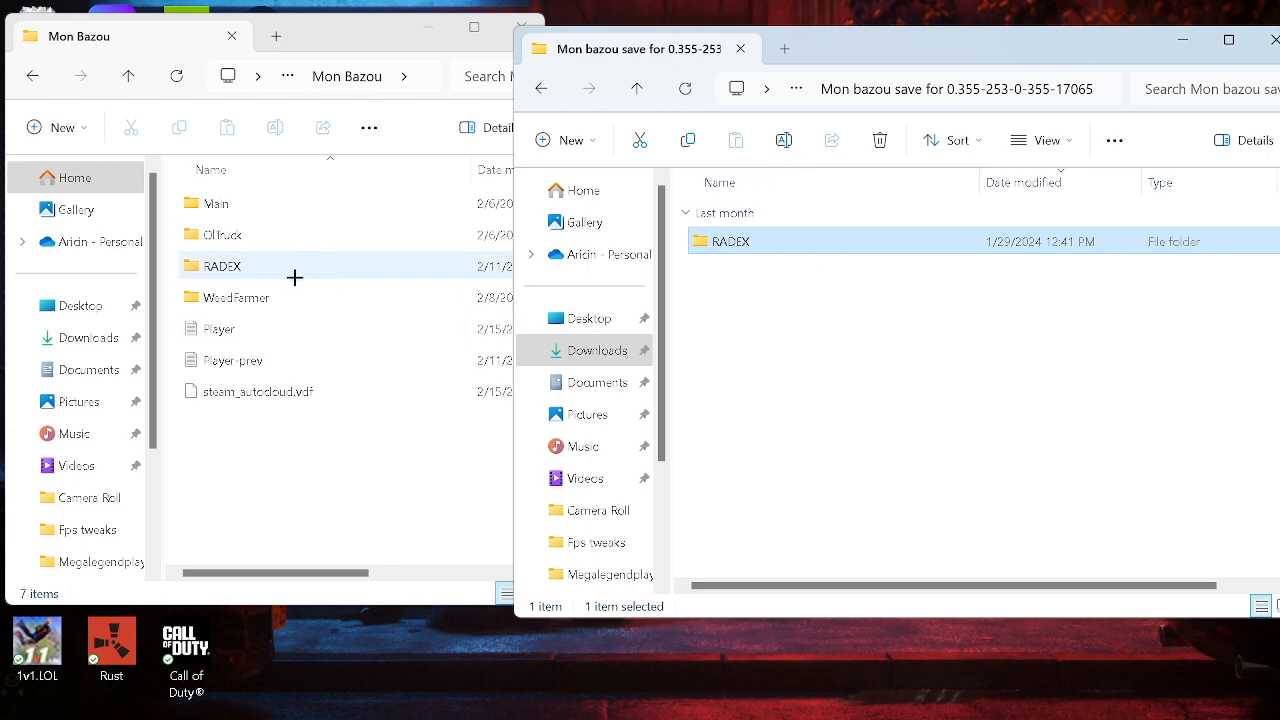
click(222, 264)
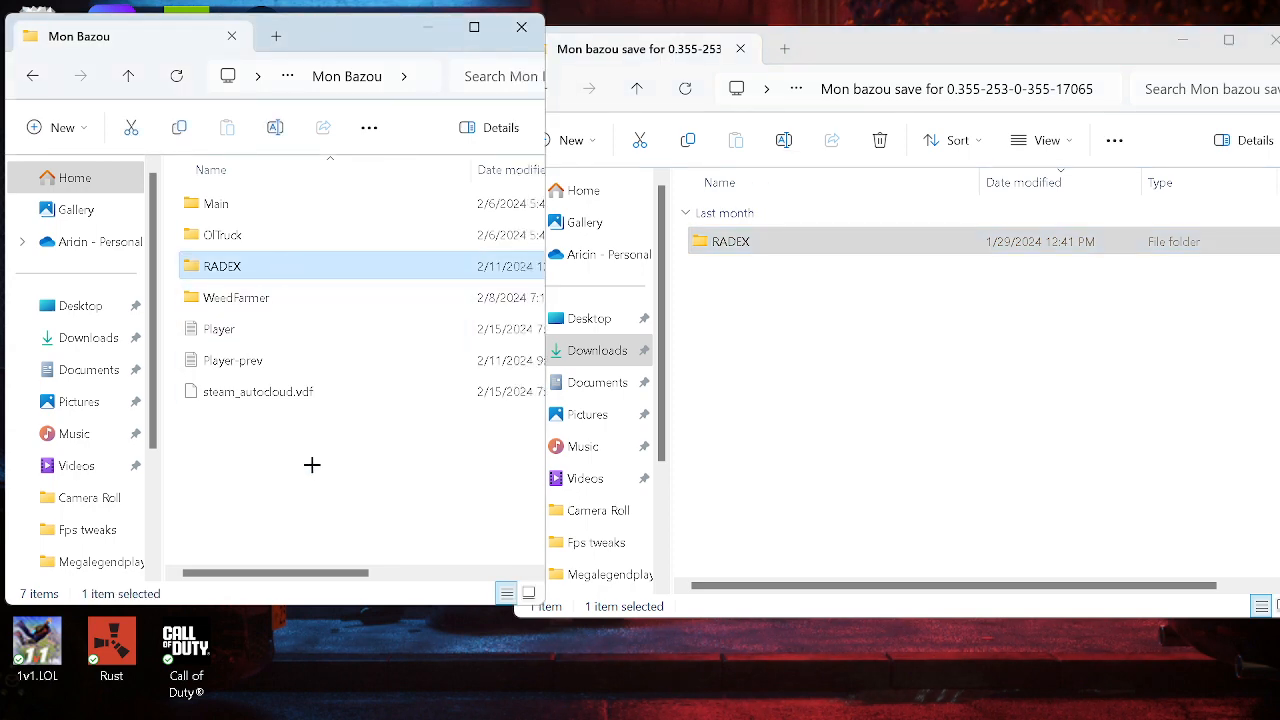
mouse_move(520, 28)
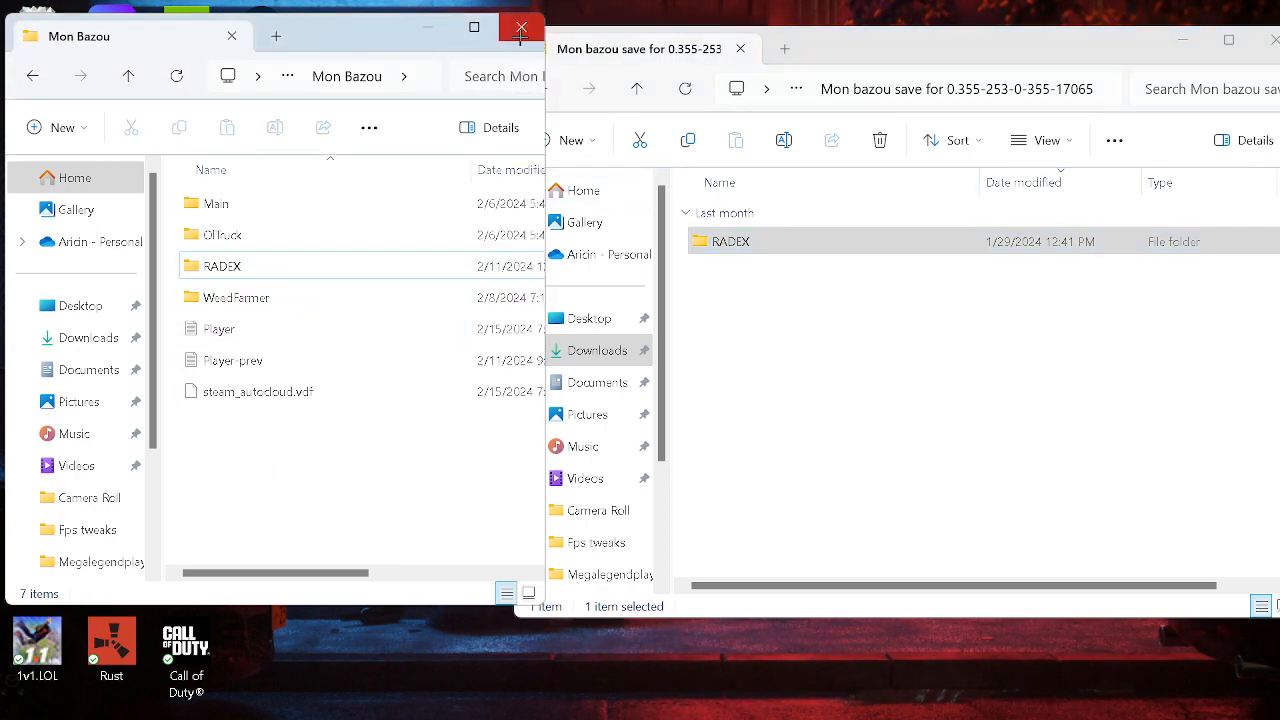
click(520, 28)
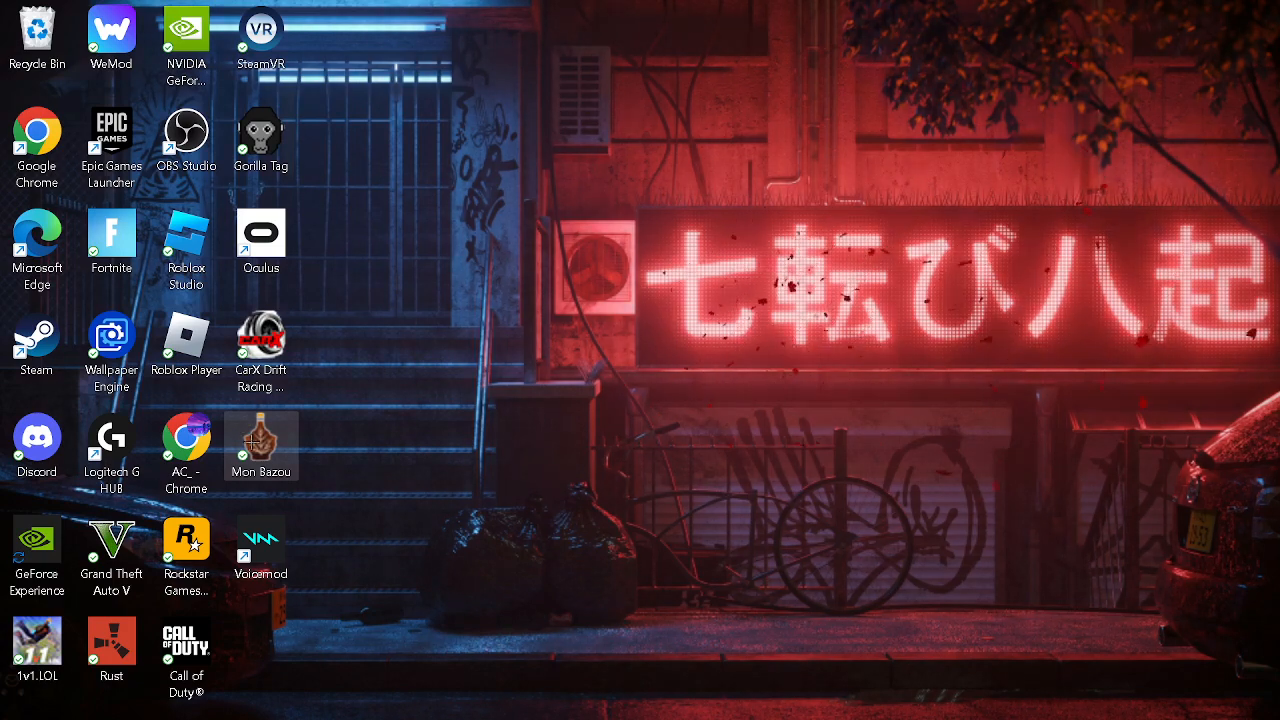
Launch Mon Bazou from the desktop shortcut and load the RADEX save
double_click(260, 448)
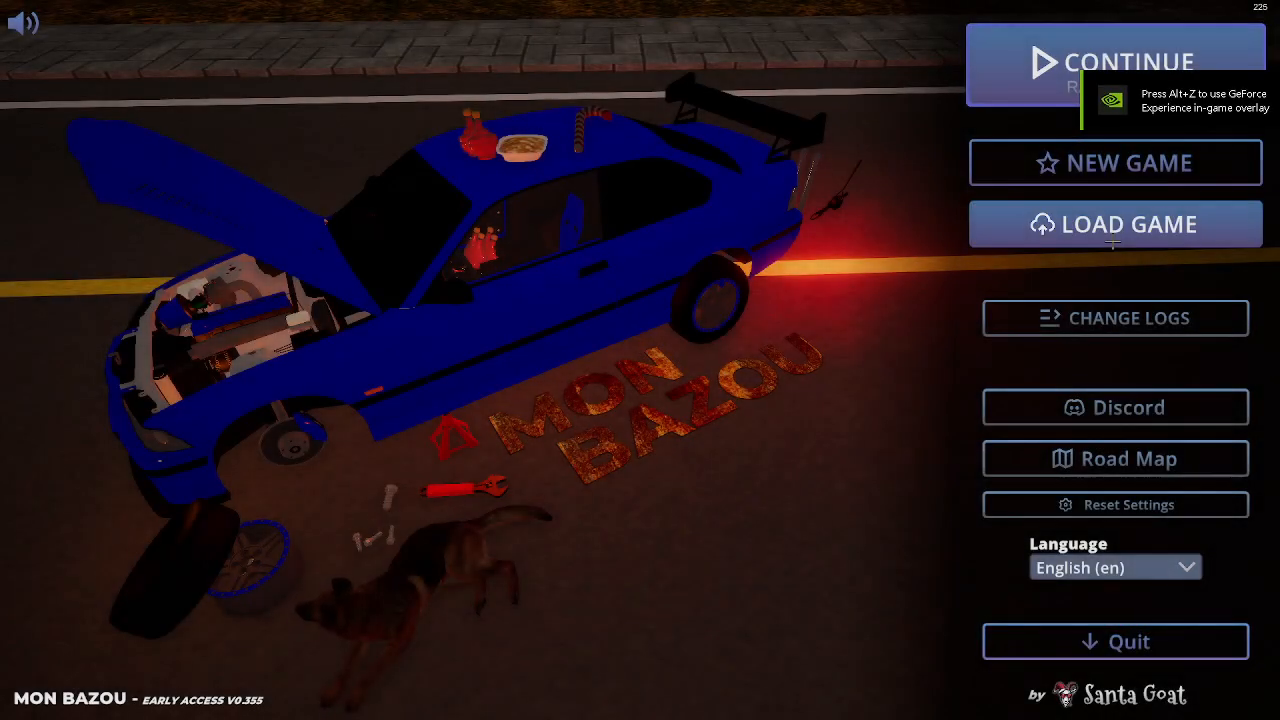
click(1114, 224)
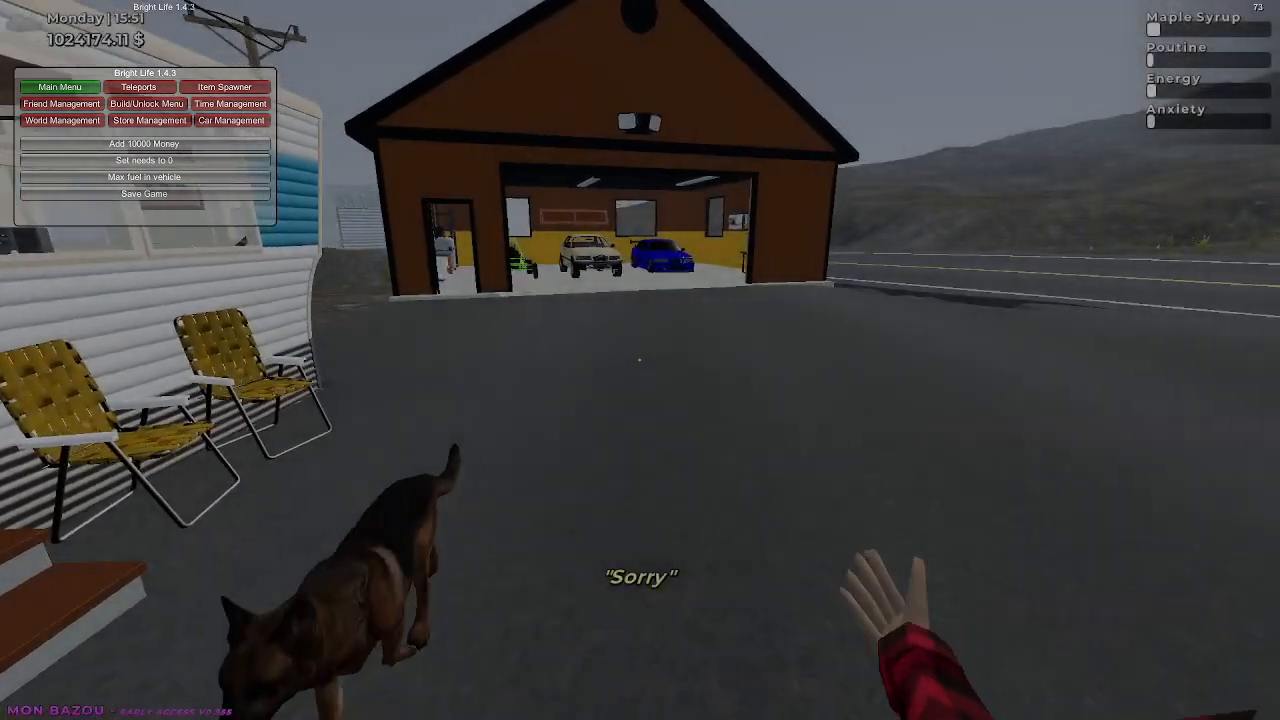
mouse_move(640, 360)
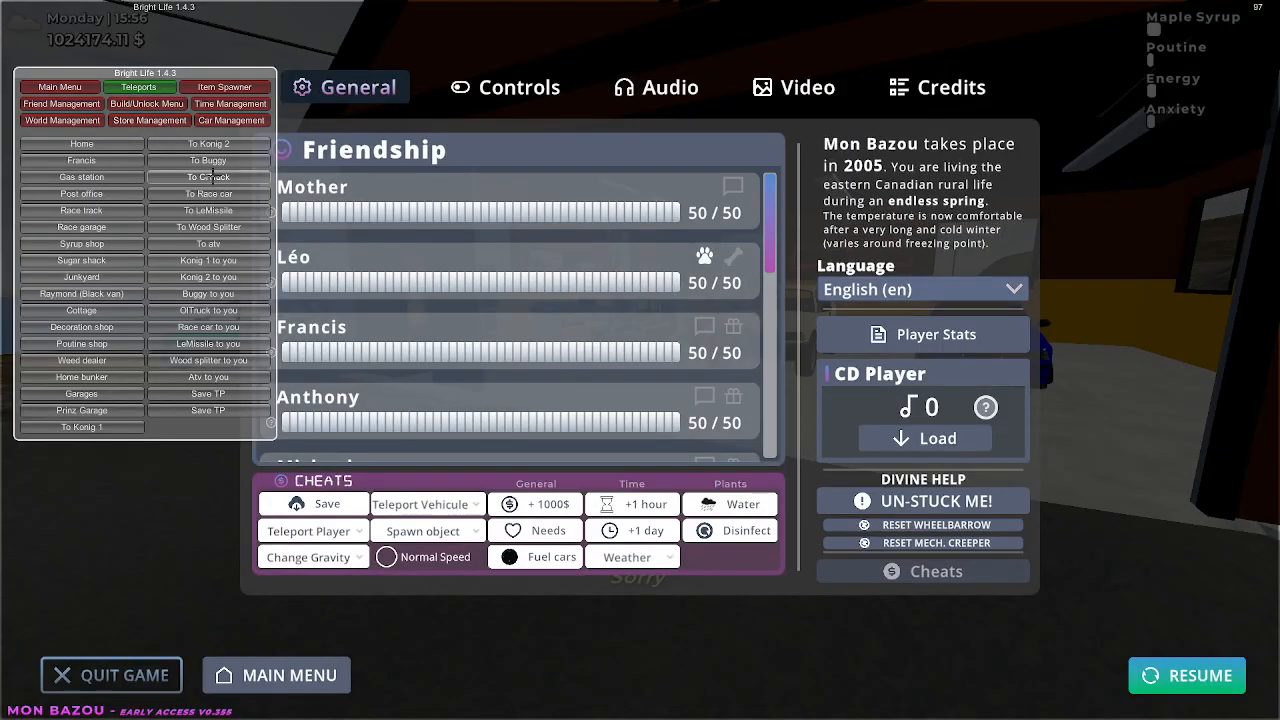
Teleport the player to several outdoor spots via the mod's Teleports buttons and pause the game
click(1188, 676)
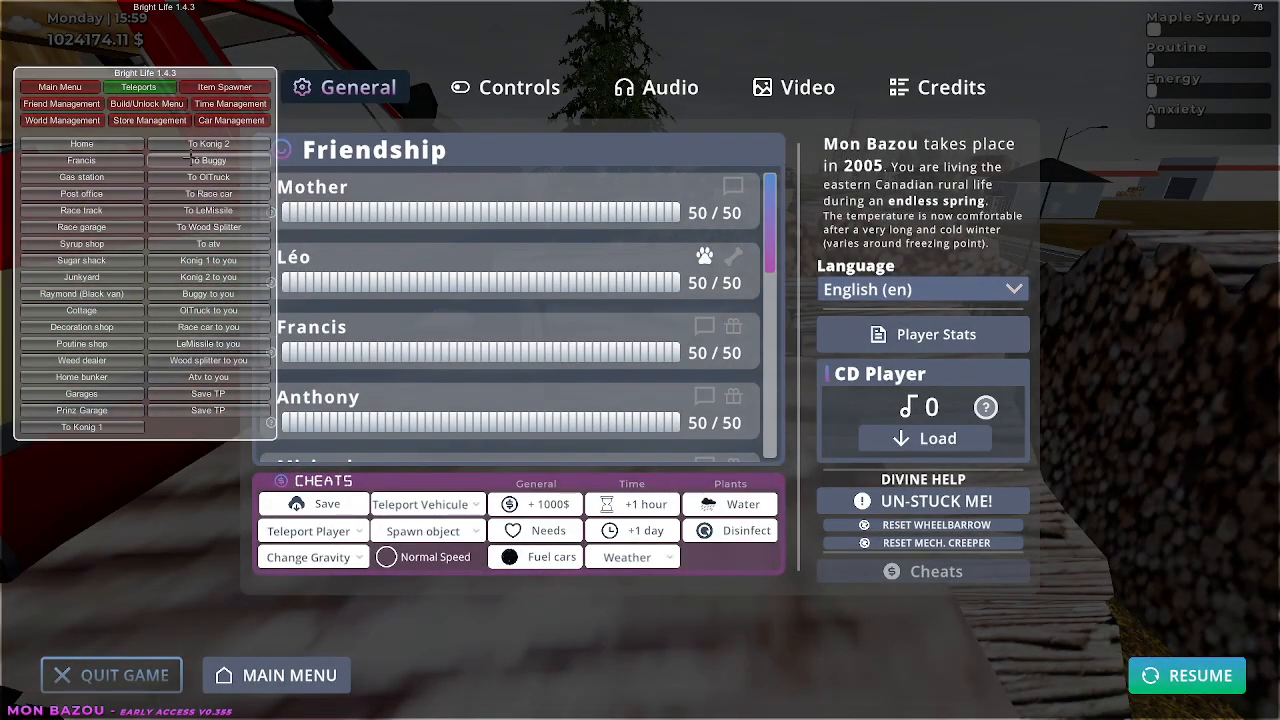
click(1188, 676)
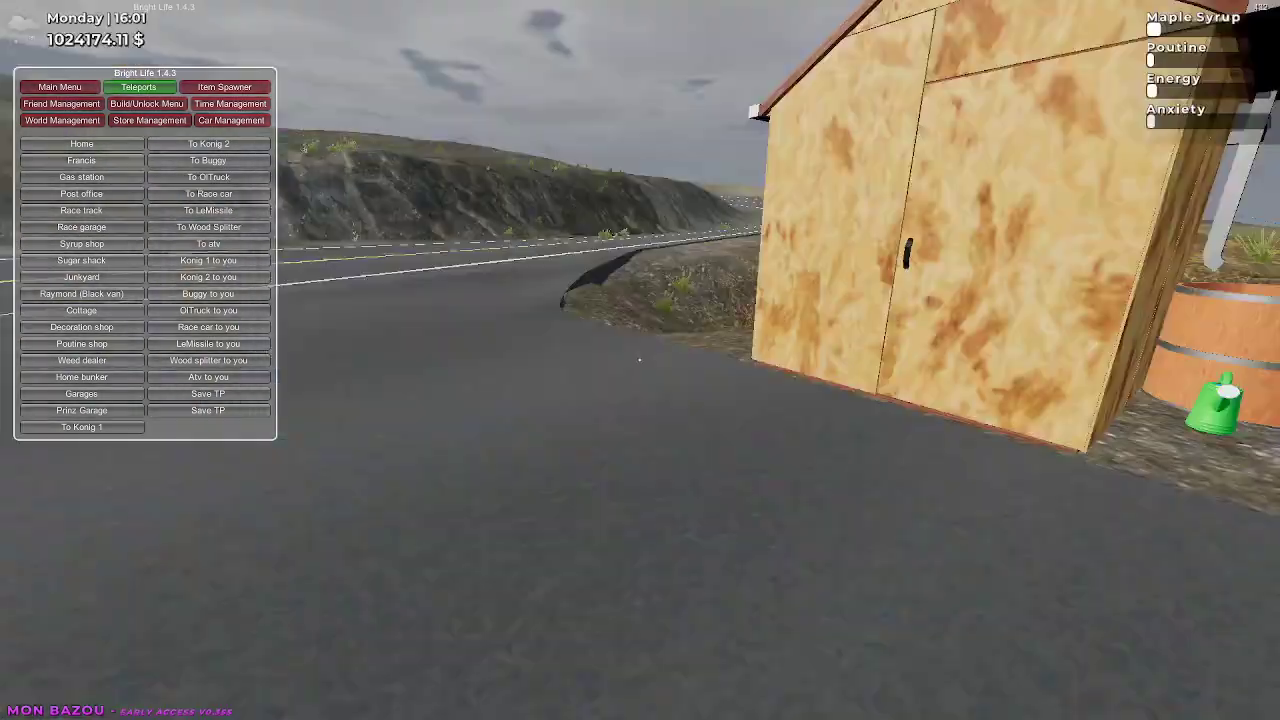
key(Escape)
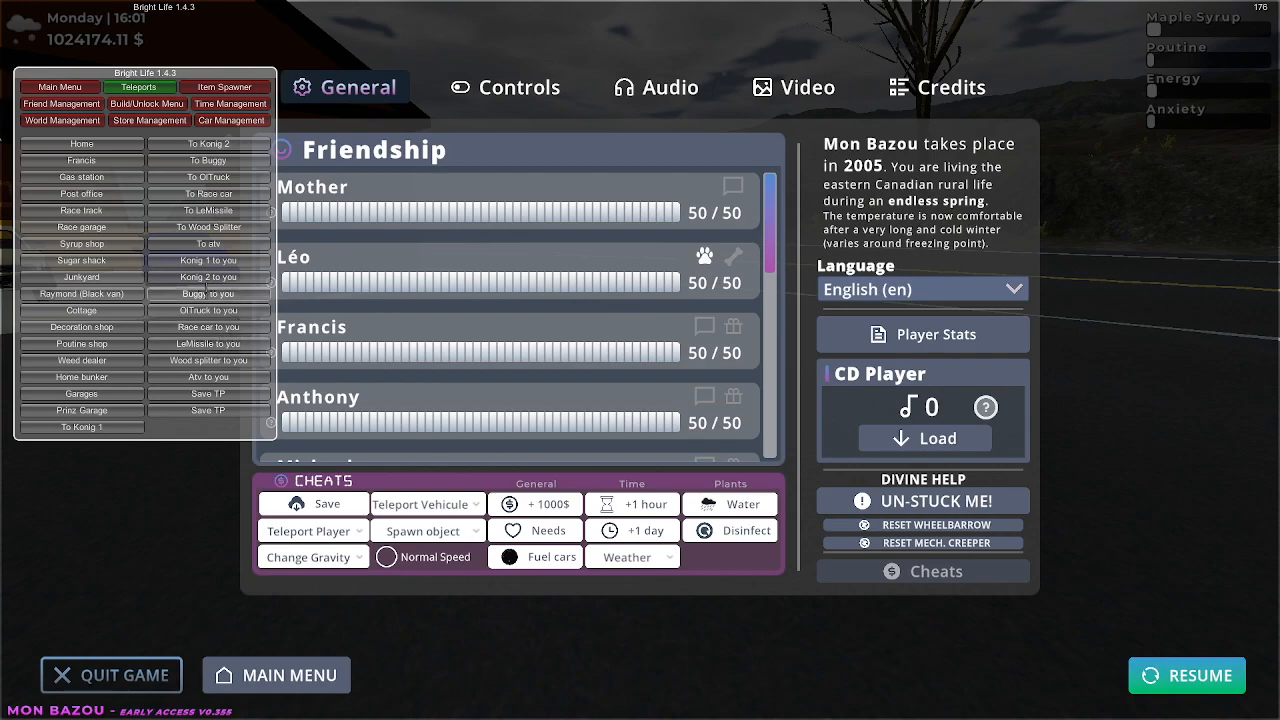
click(1188, 676)
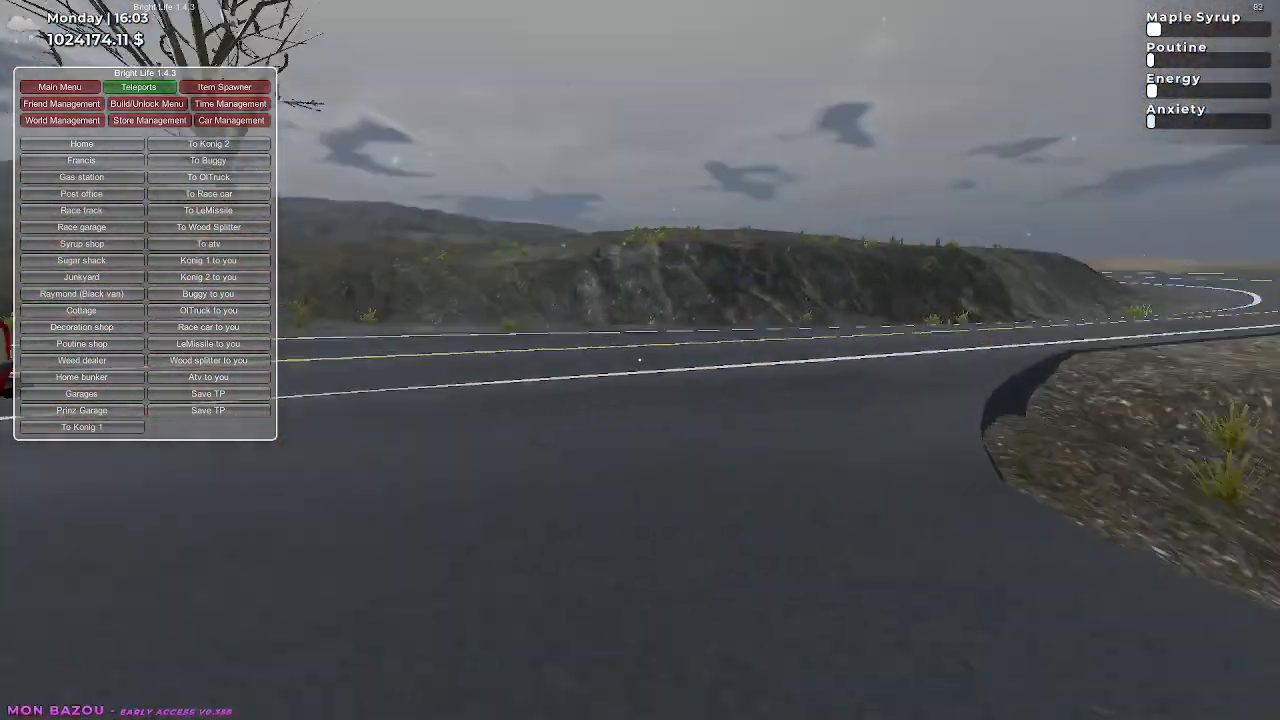
key(Escape)
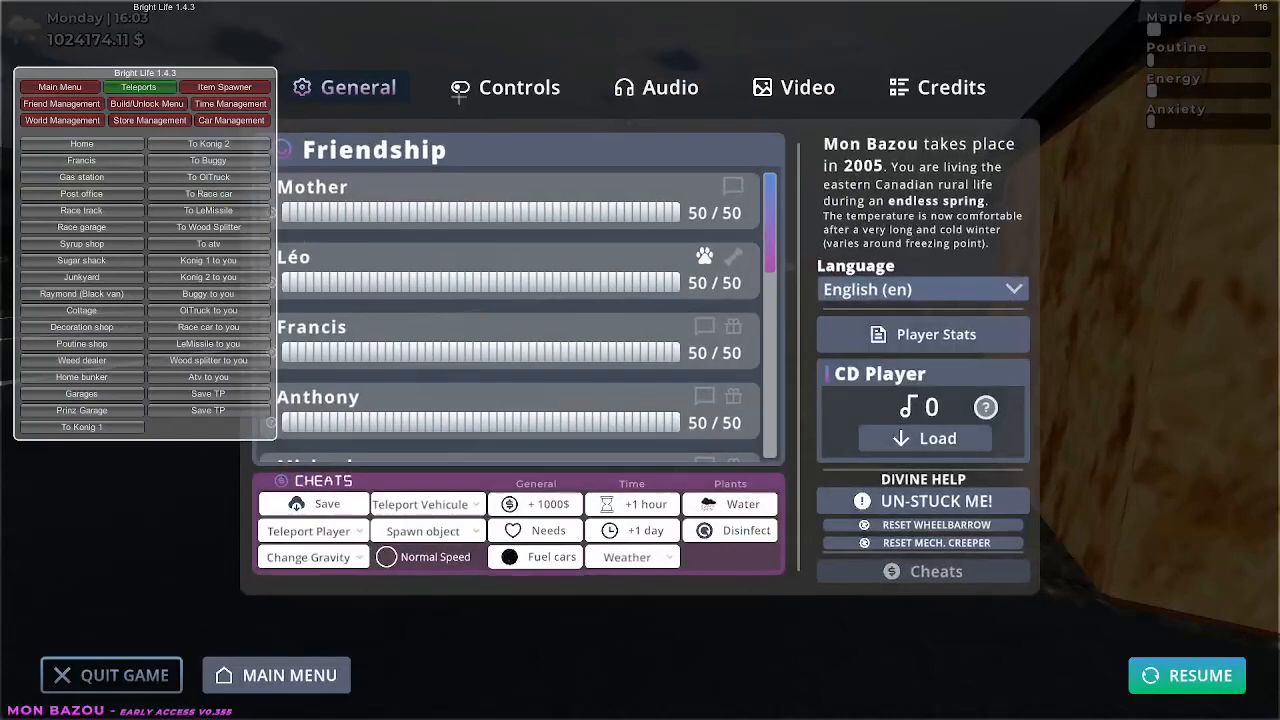
Set the video preset to Ultra, apply it, and resume playing outside the garage
click(808, 88)
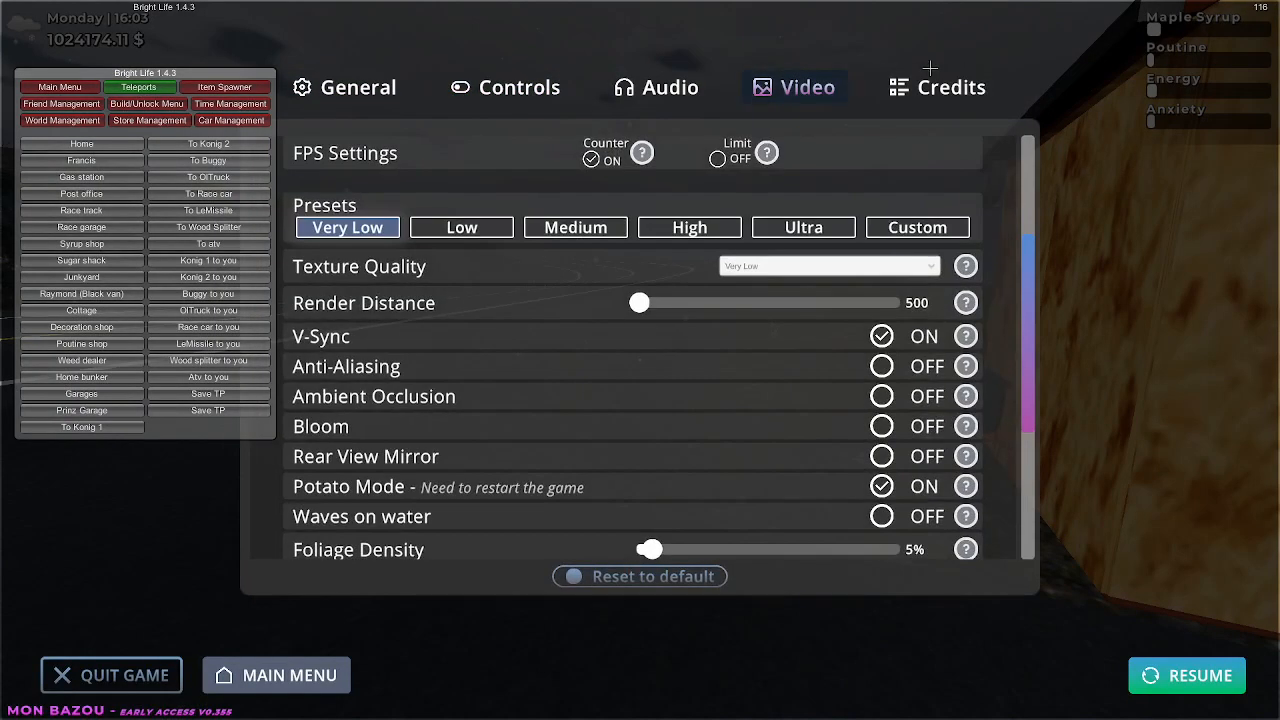
click(804, 228)
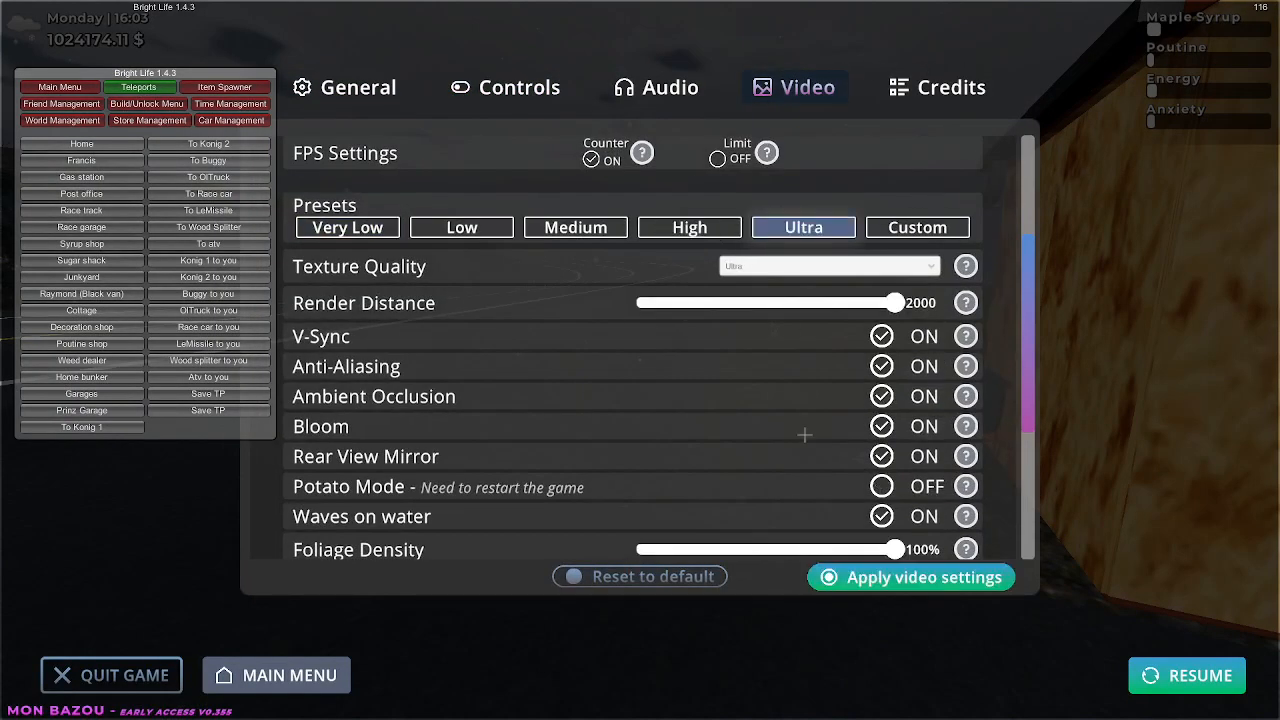
click(908, 576)
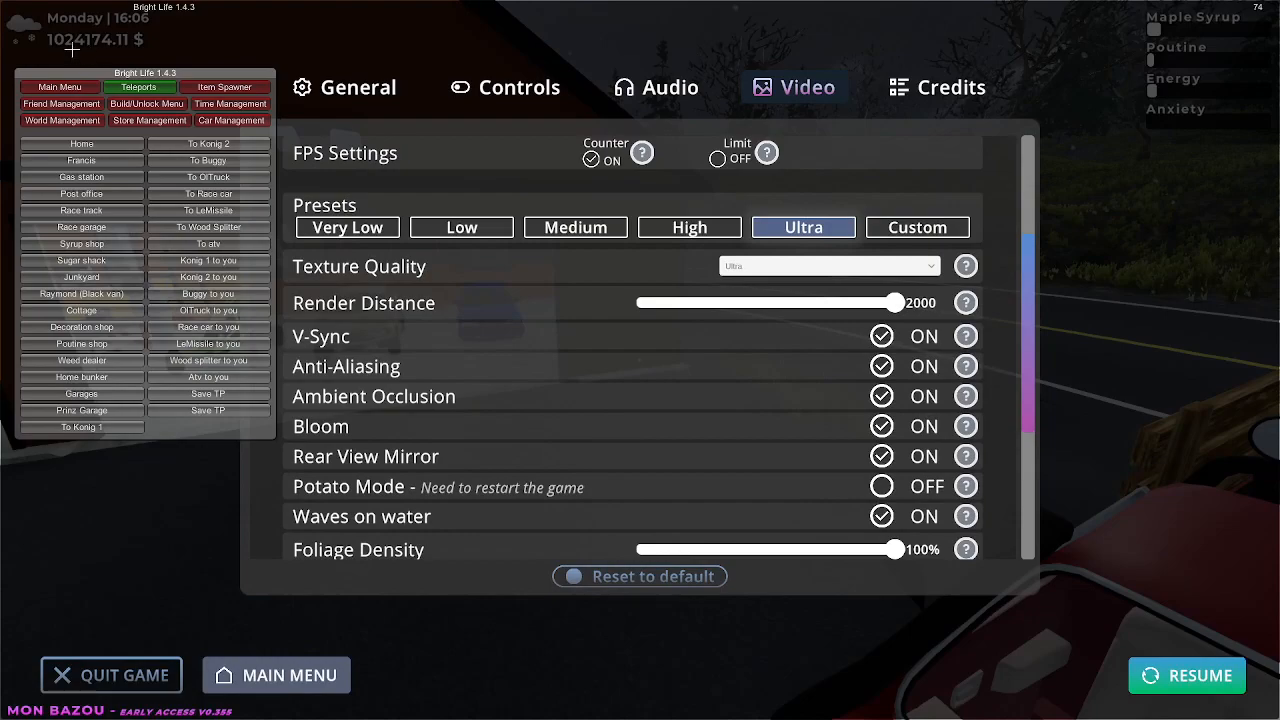
click(1186, 676)
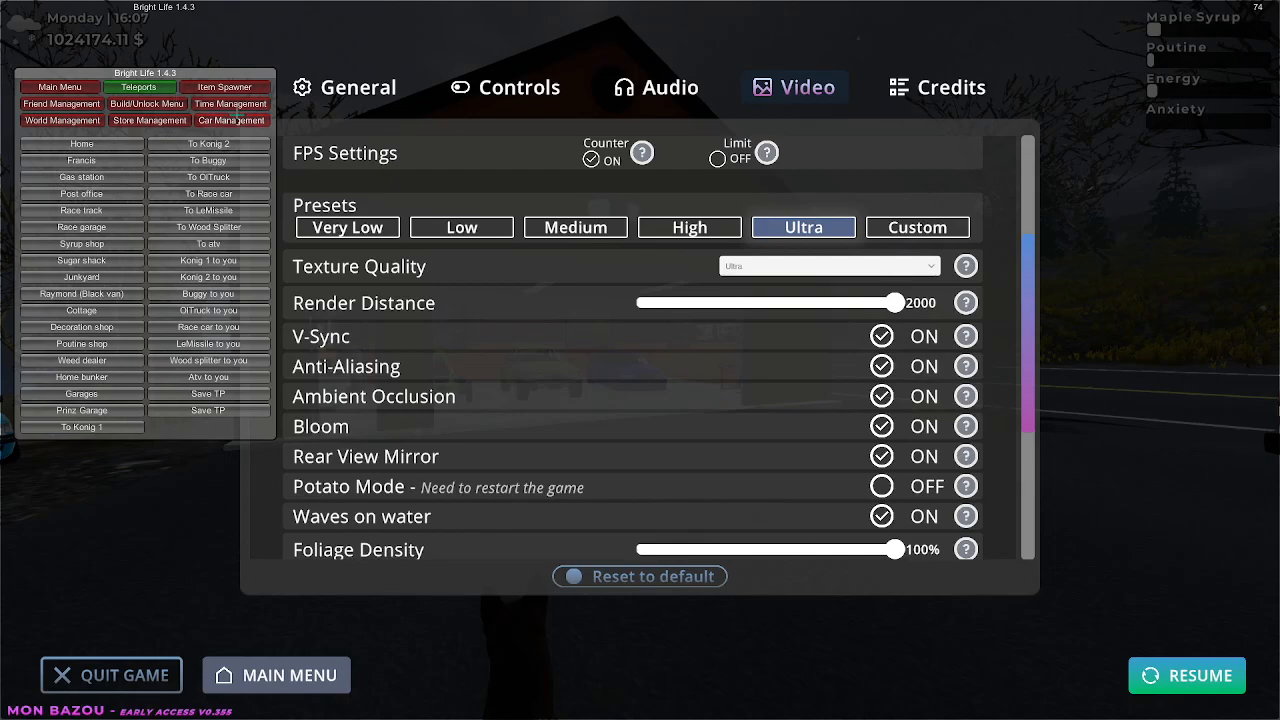
click(1188, 676)
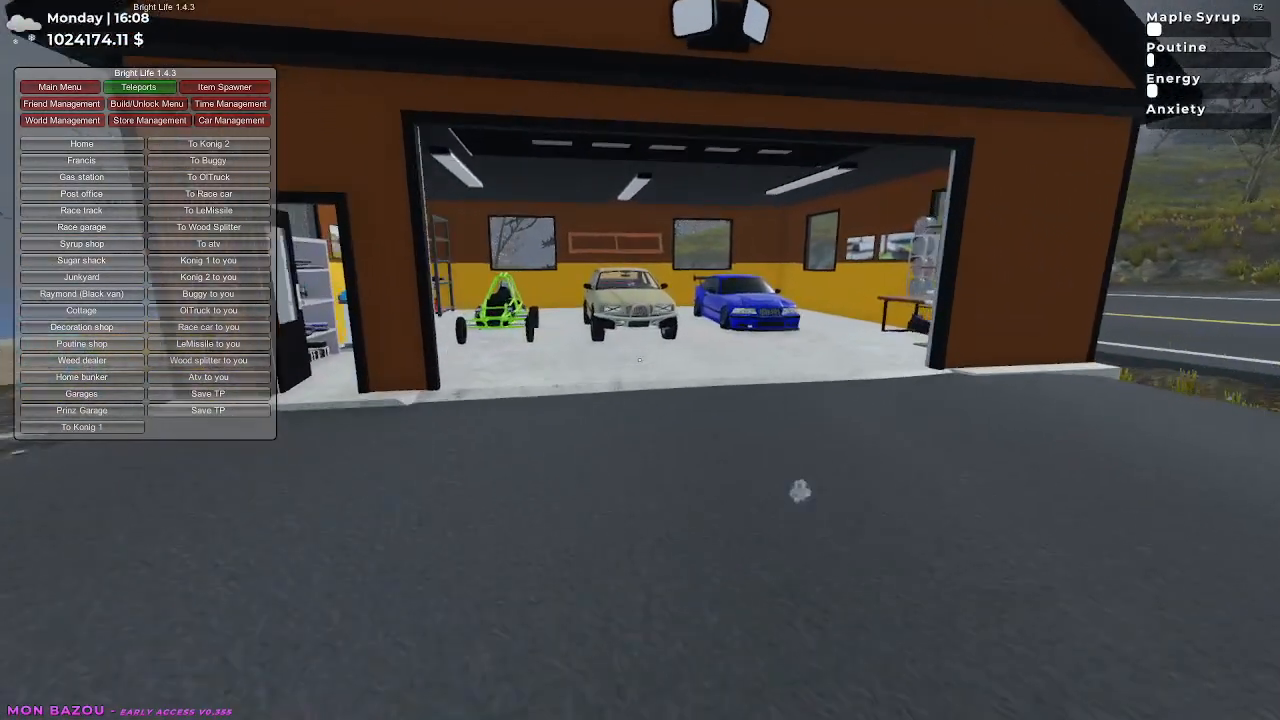